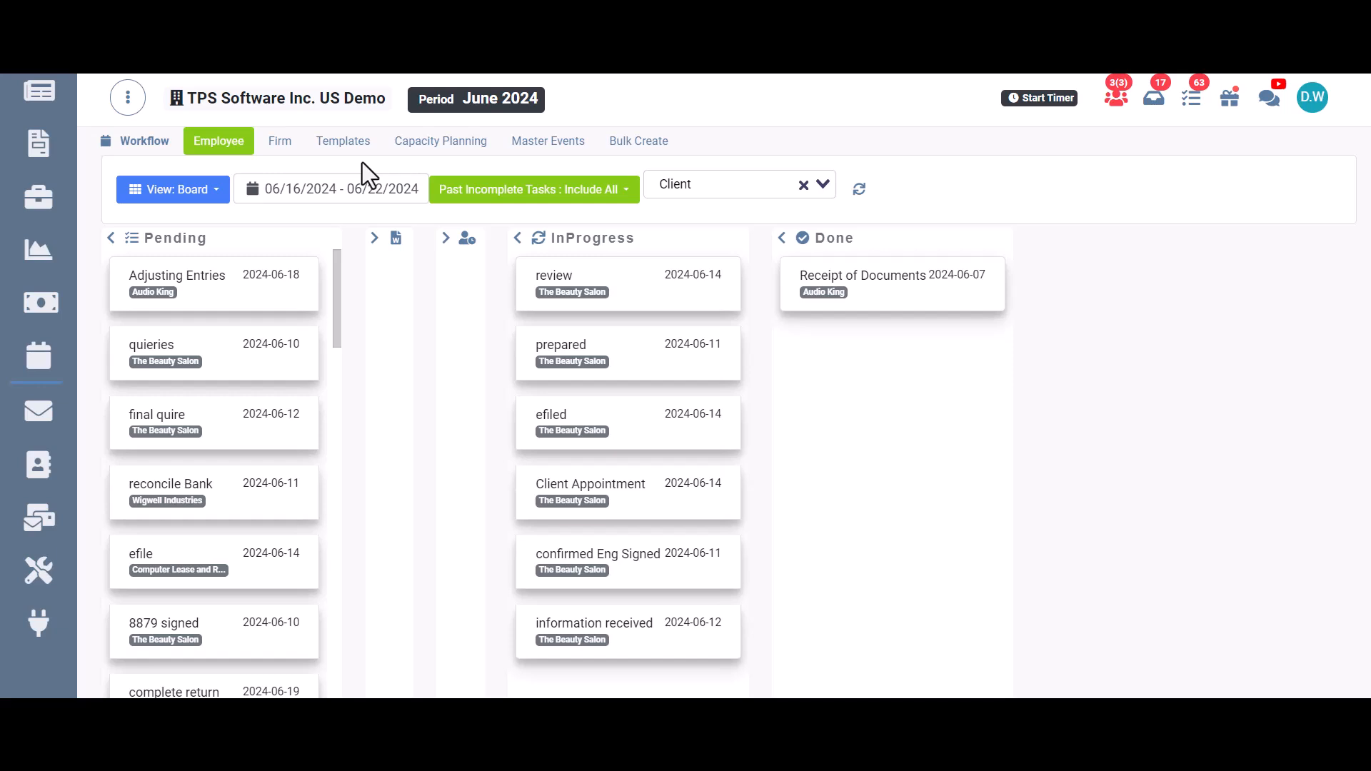
pyautogui.moveTo(374, 201)
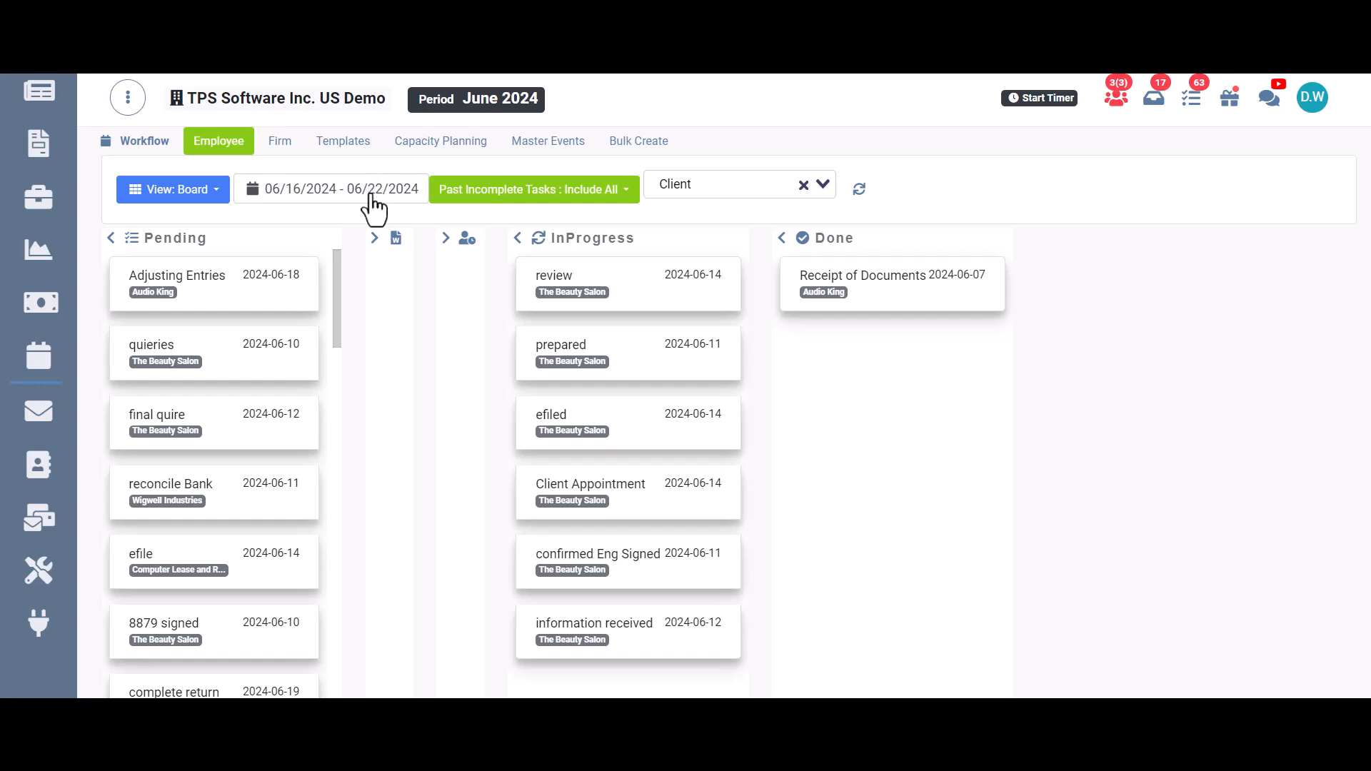
pyautogui.moveTo(395, 238)
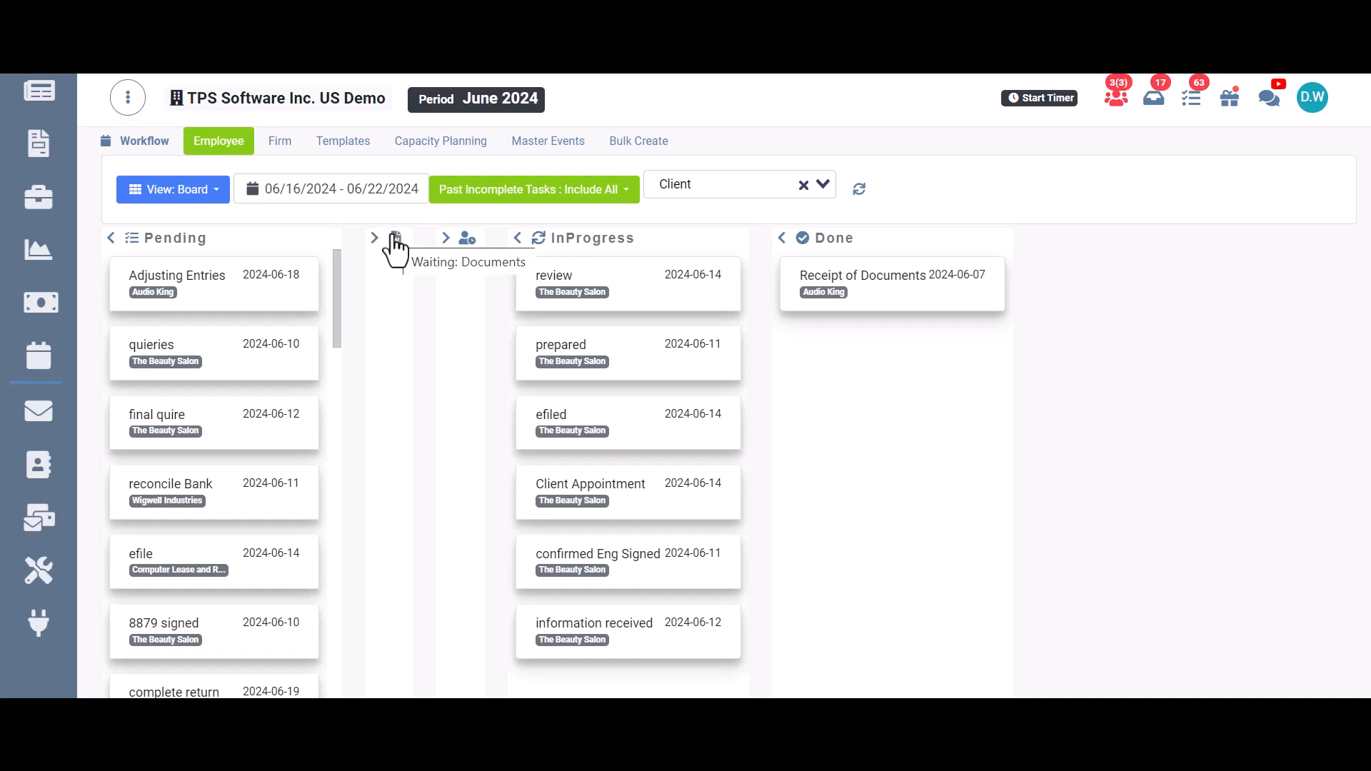
pyautogui.moveTo(398, 250)
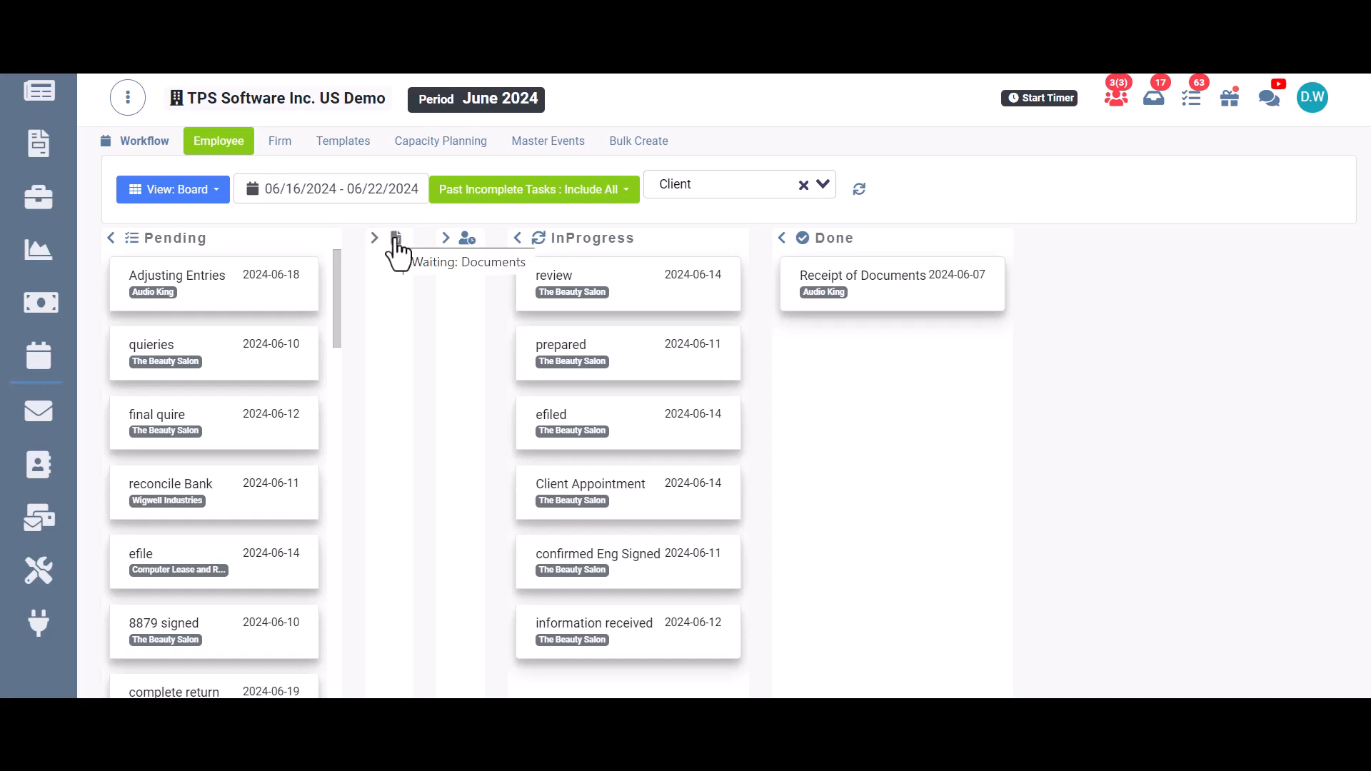
# Step: Refresh the employee board so Done is empty and efile is second in Pending
pyautogui.click(173, 188)
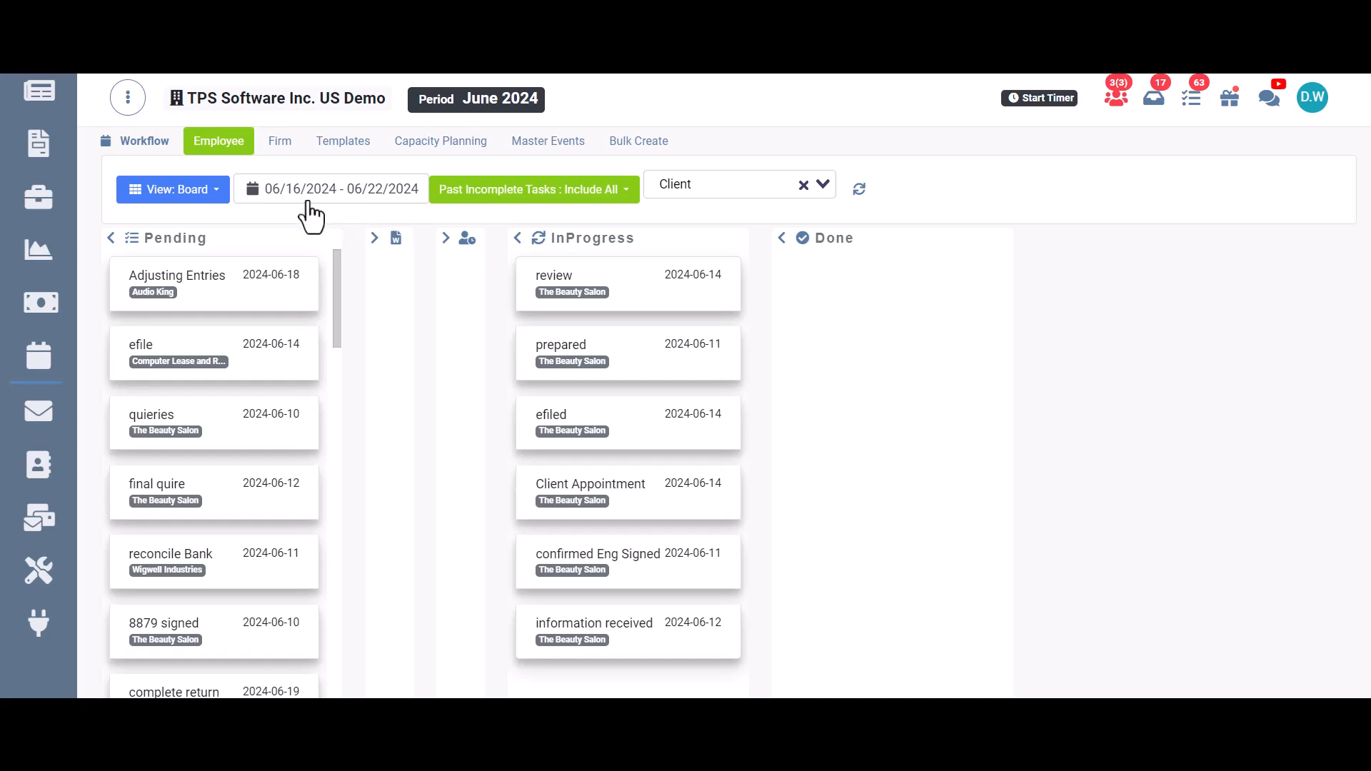
pyautogui.moveTo(300, 202)
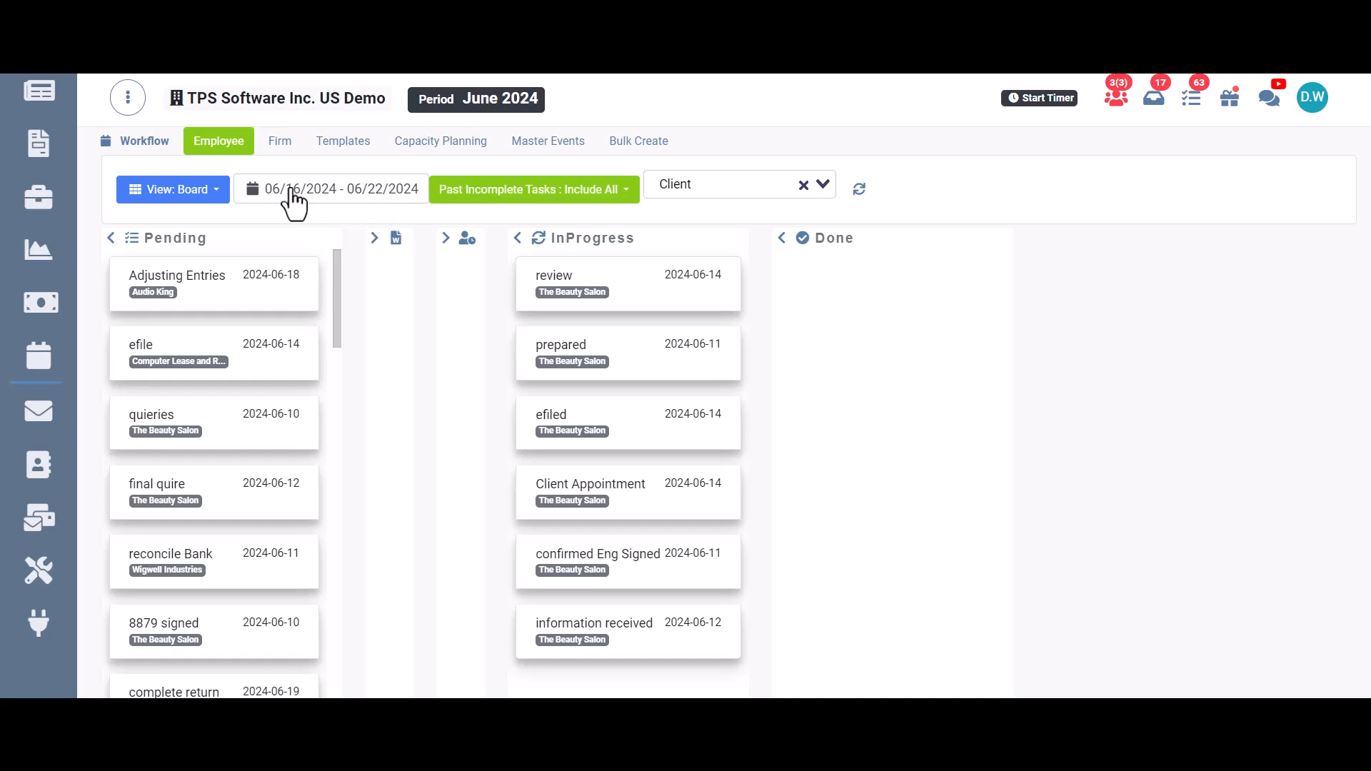
# Step: Open up both collapsed Waiting columns, Documents and Other Tasks, on the employee board
pyautogui.click(534, 189)
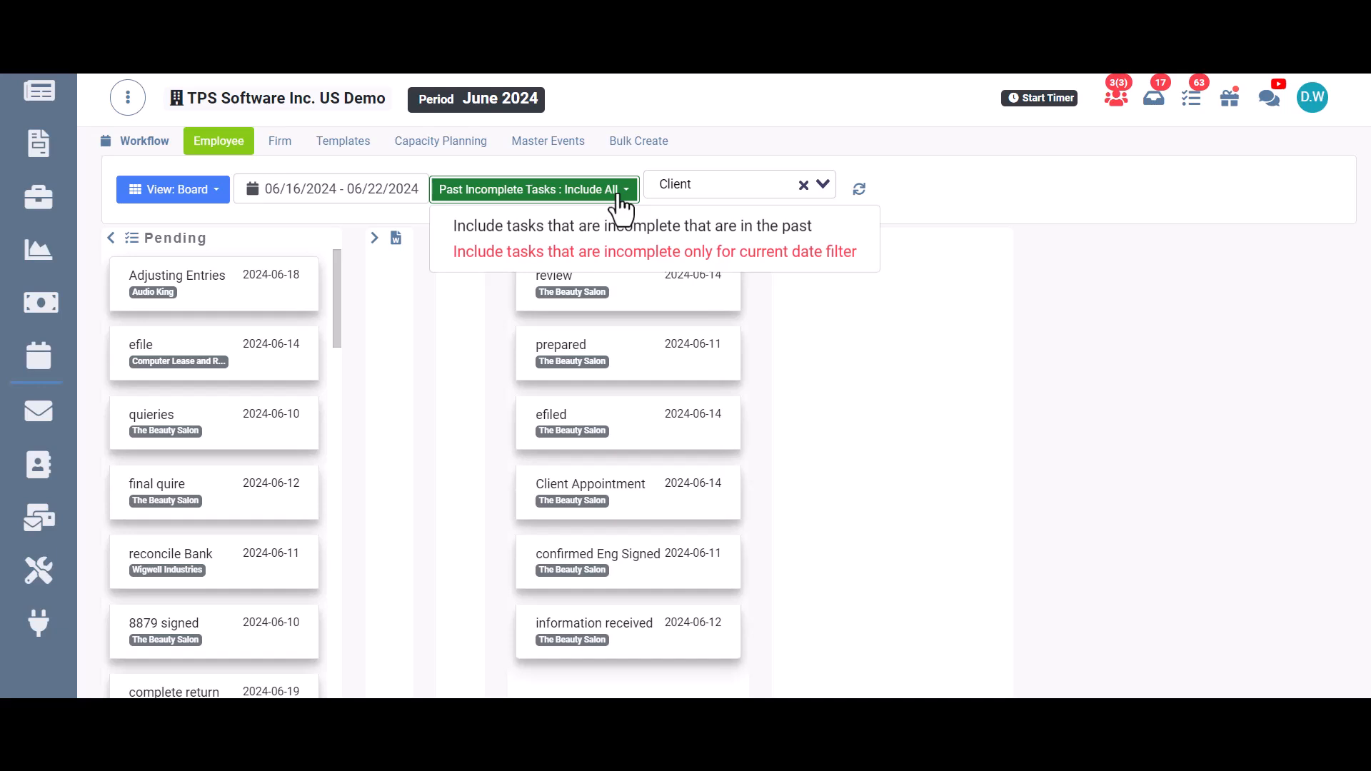
pyautogui.click(730, 184)
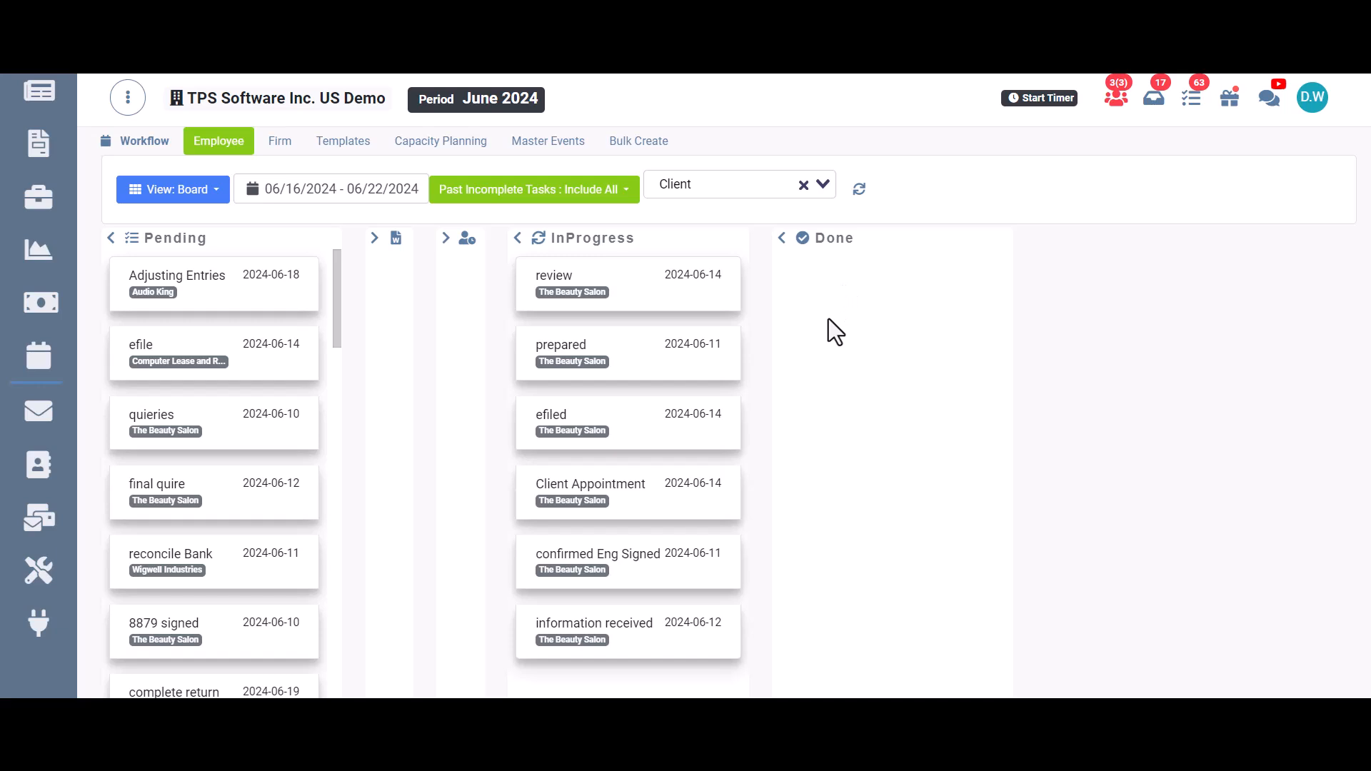
pyautogui.moveTo(265, 305)
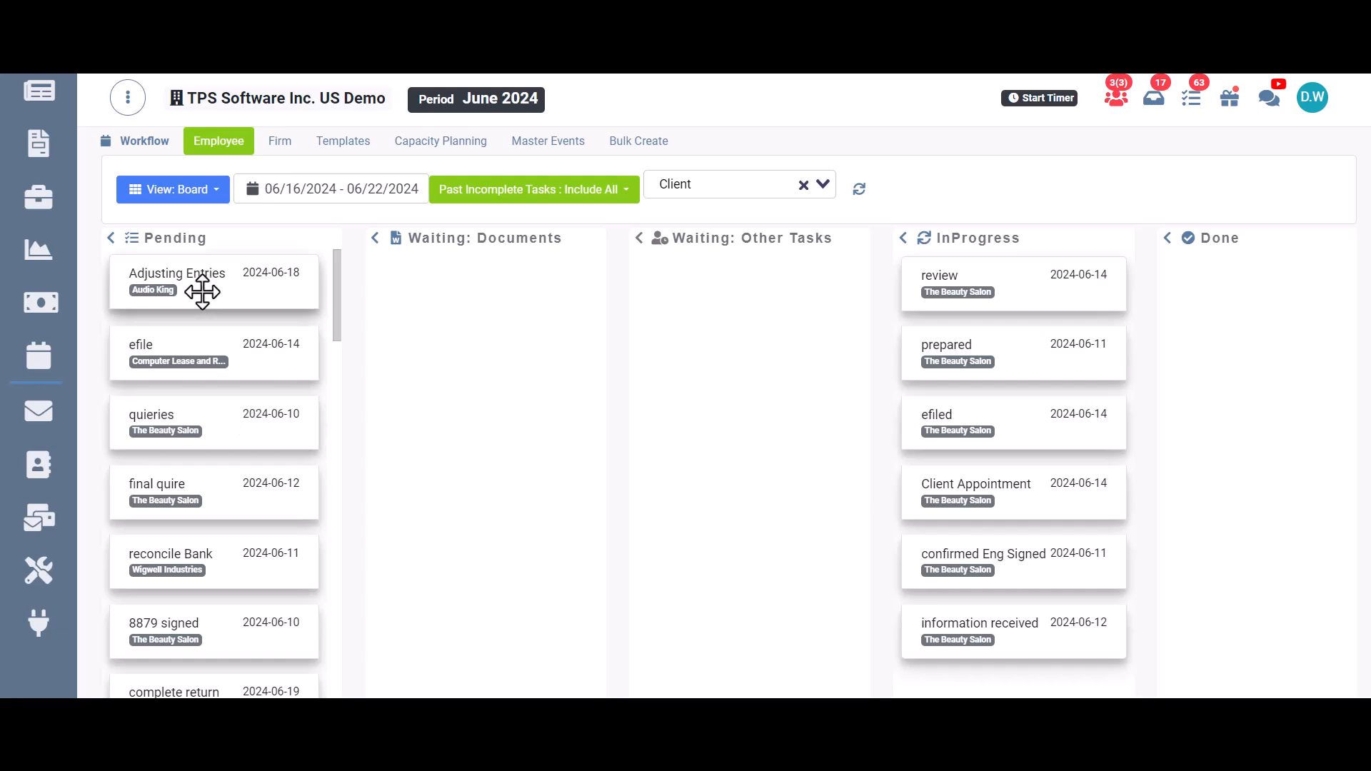
# Step: View and close the Adjusting Entries task, then open the efile task details
pyautogui.click(176, 273)
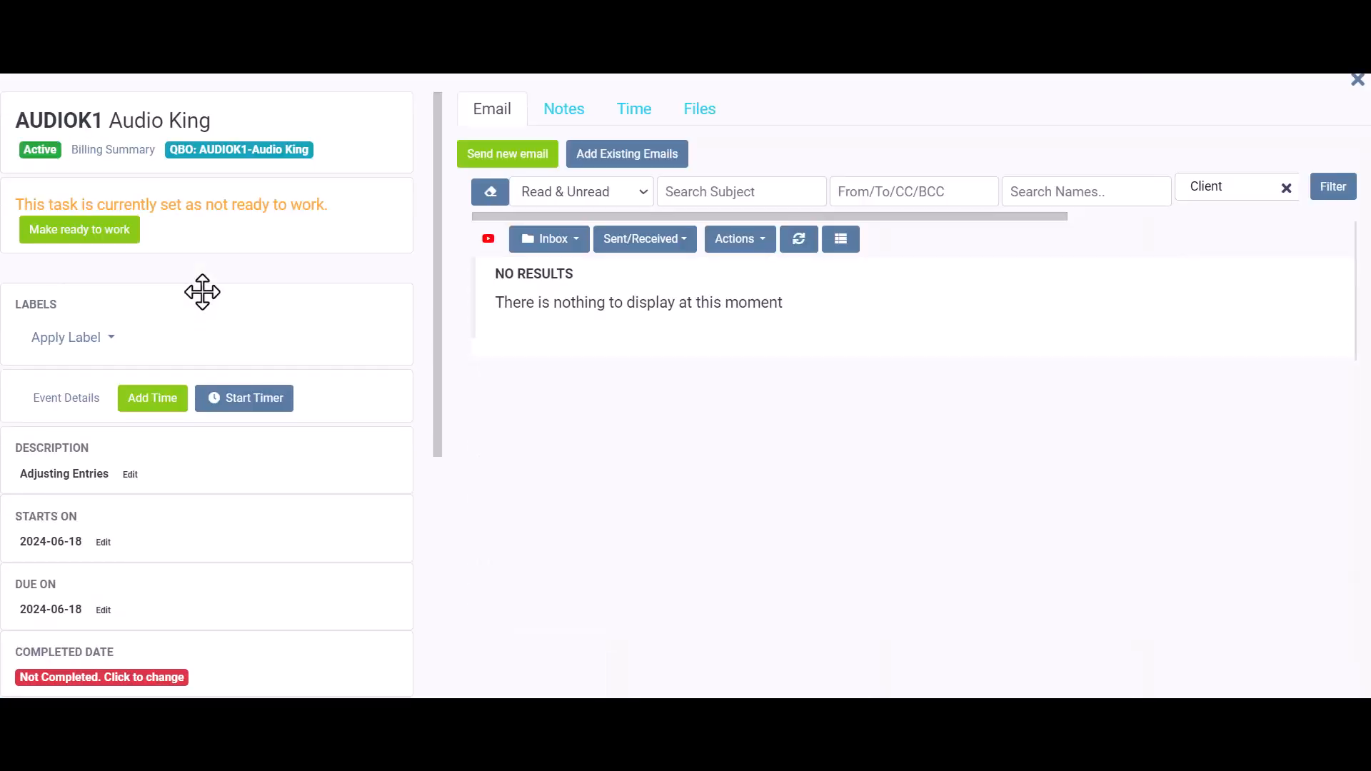
pyautogui.moveTo(215, 253)
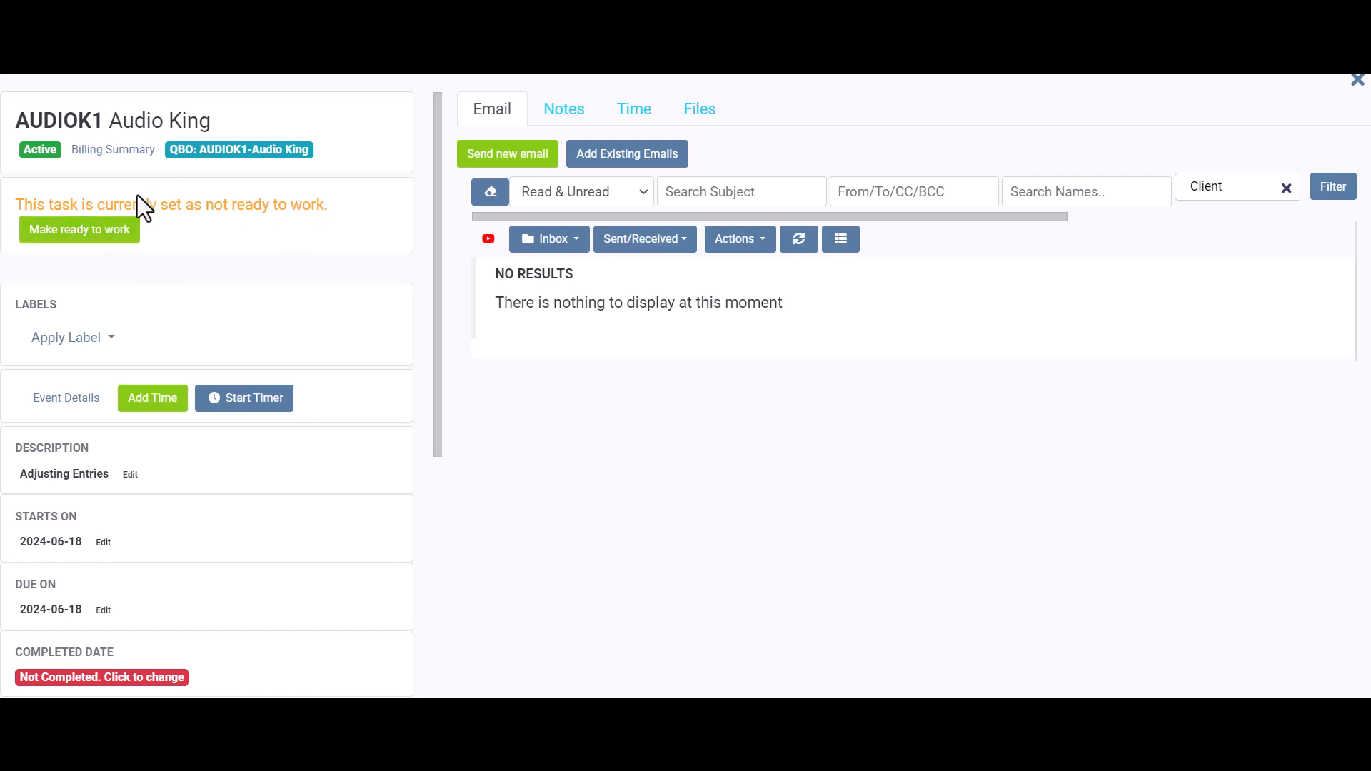
pyautogui.click(1356, 80)
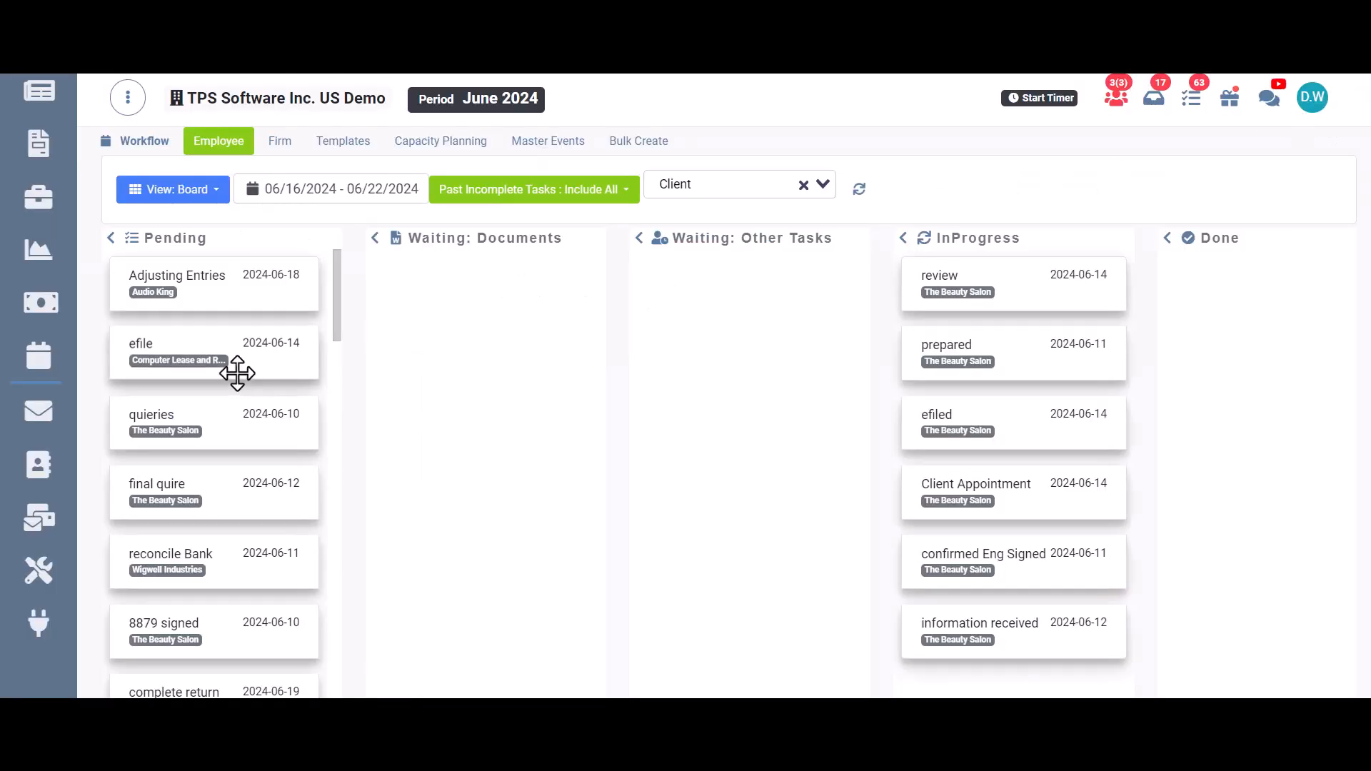
pyautogui.click(140, 344)
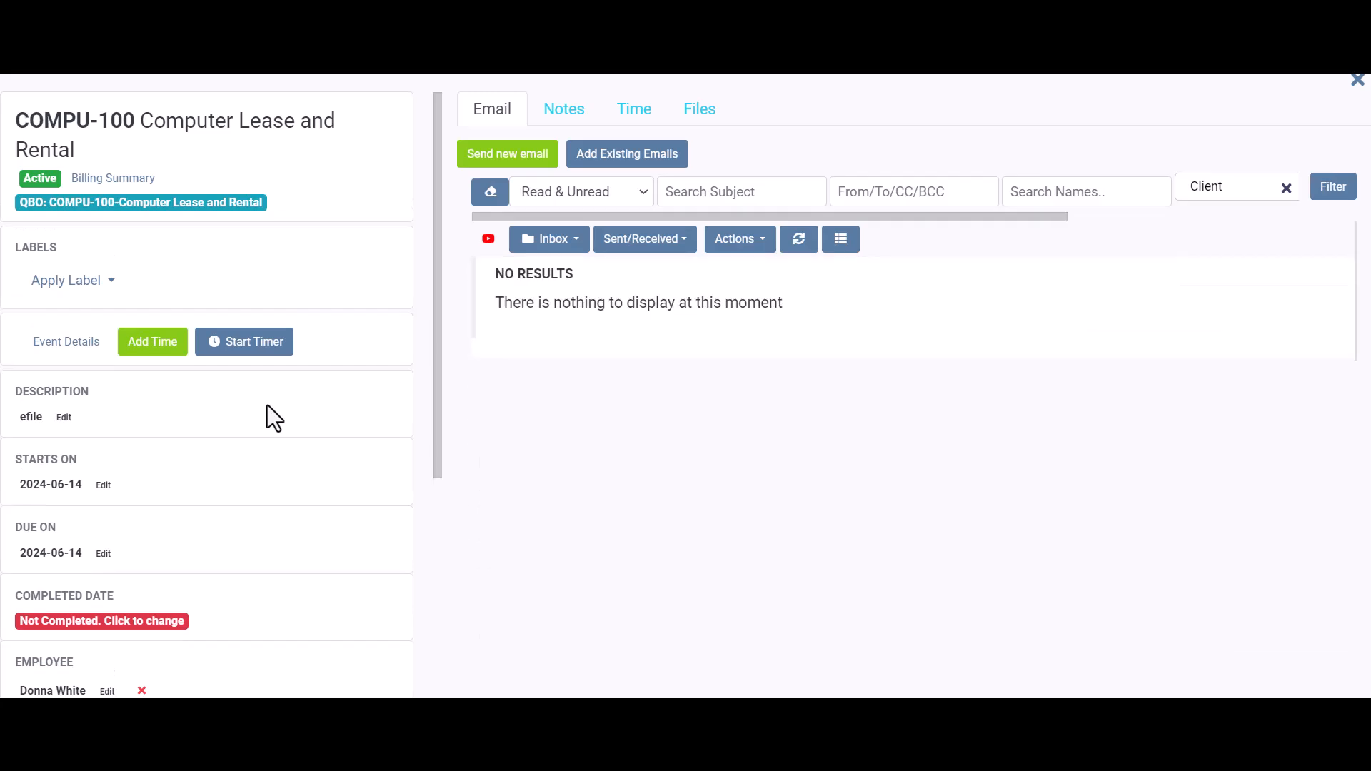
pyautogui.moveTo(254, 295)
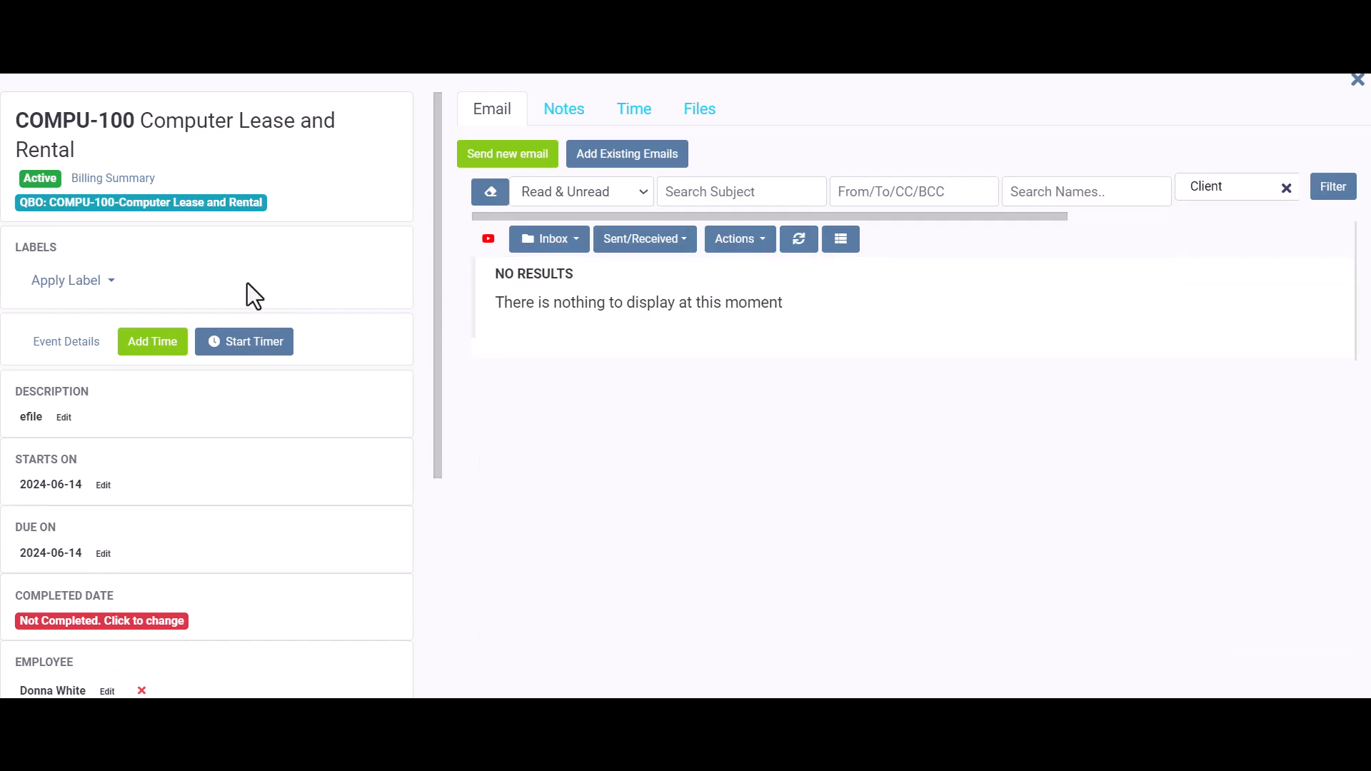
pyautogui.moveTo(249, 296)
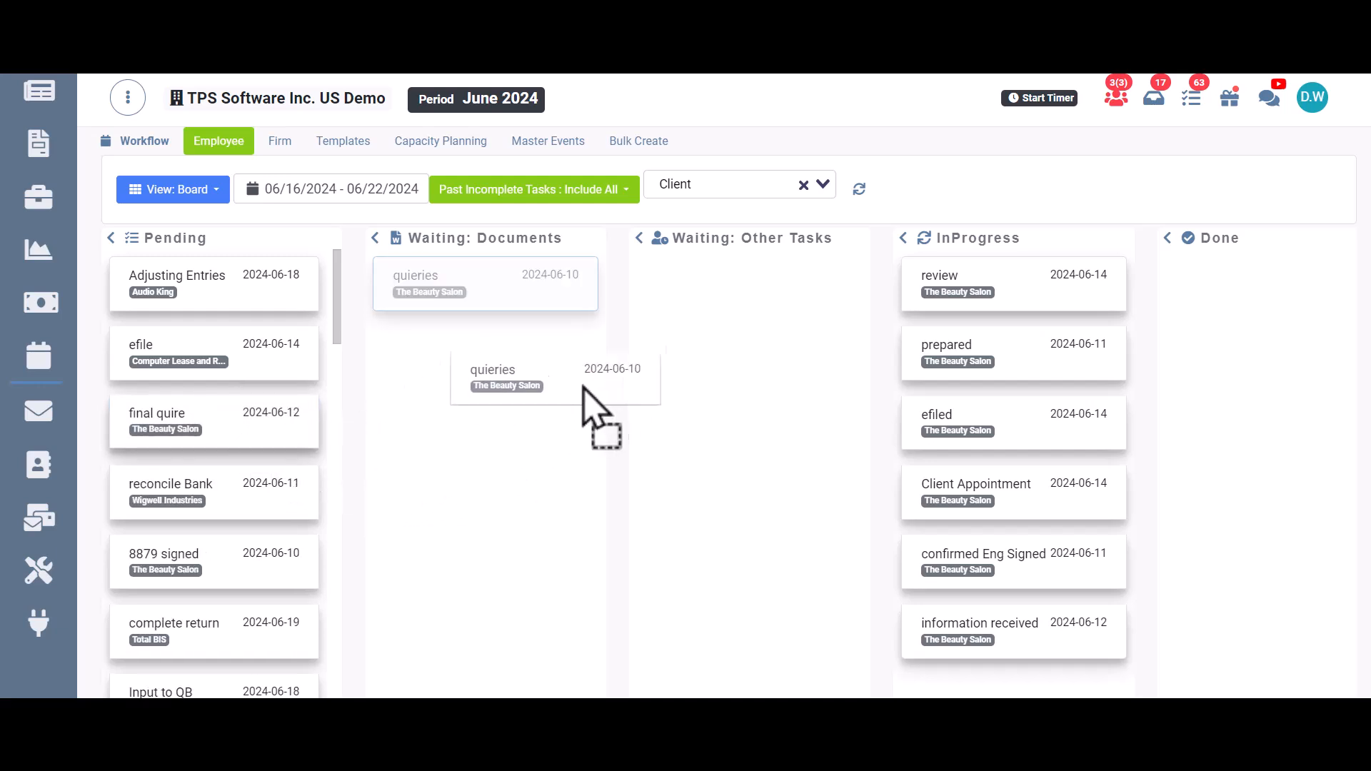
# Step: Move the queiries card through Waiting: Documents and Waiting: Other Tasks into InProgress
pyautogui.moveTo(555, 378); pyautogui.dragTo(485, 284)
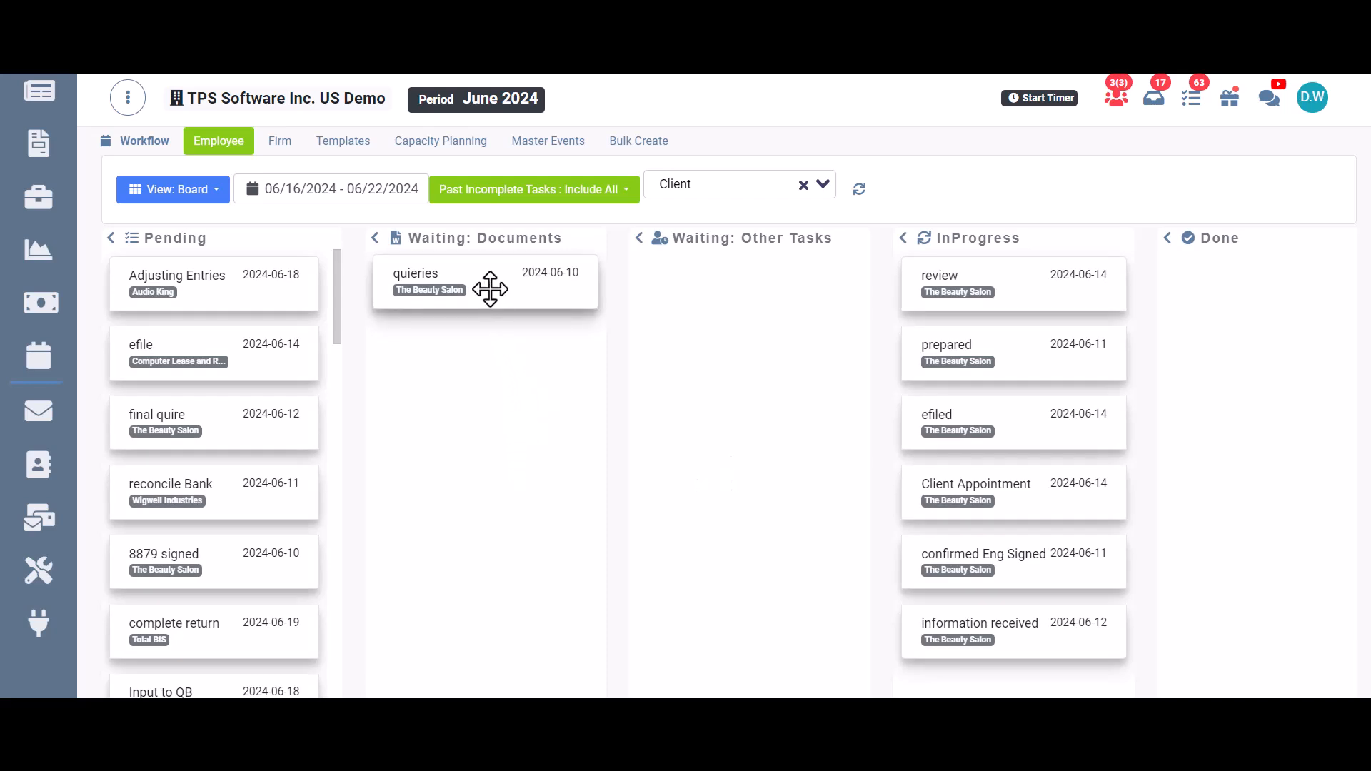
pyautogui.moveTo(490, 282); pyautogui.dragTo(746, 281)
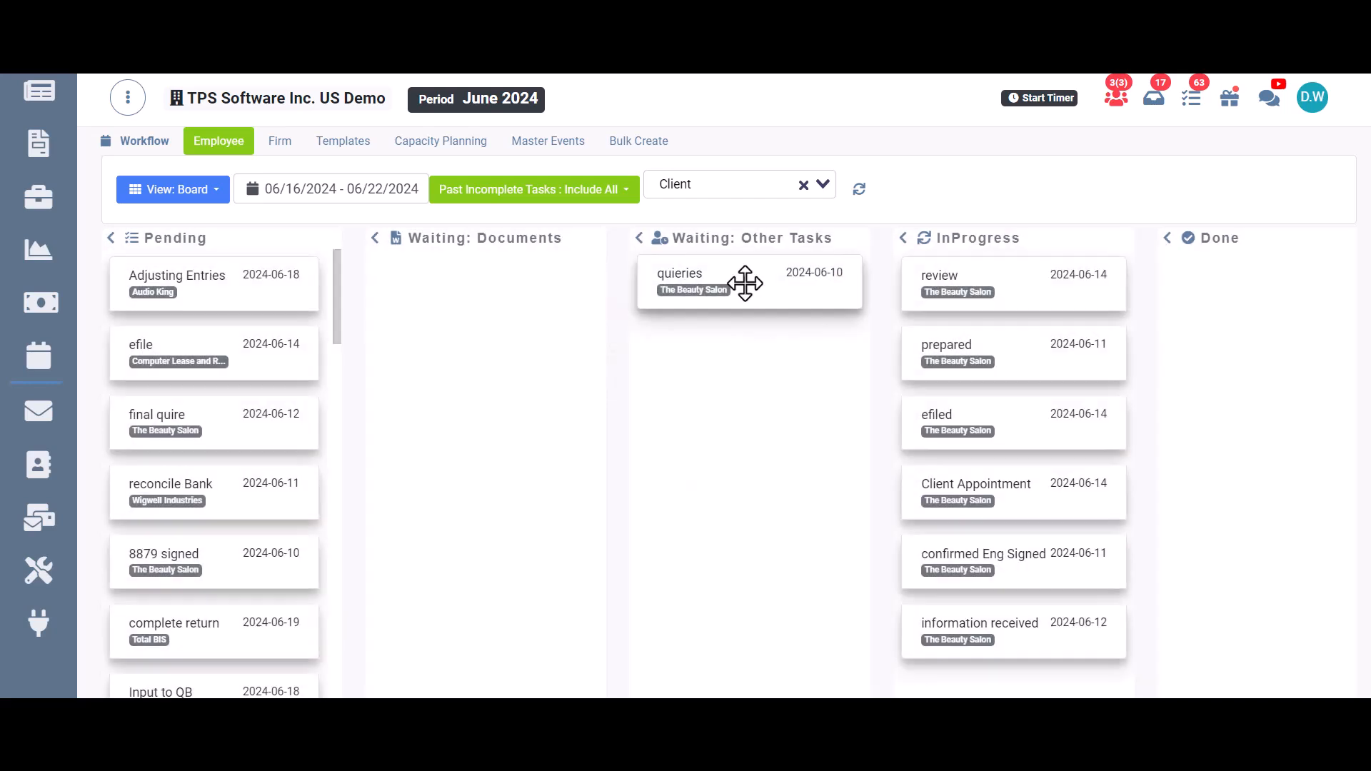
pyautogui.moveTo(747, 281); pyautogui.dragTo(1006, 354)
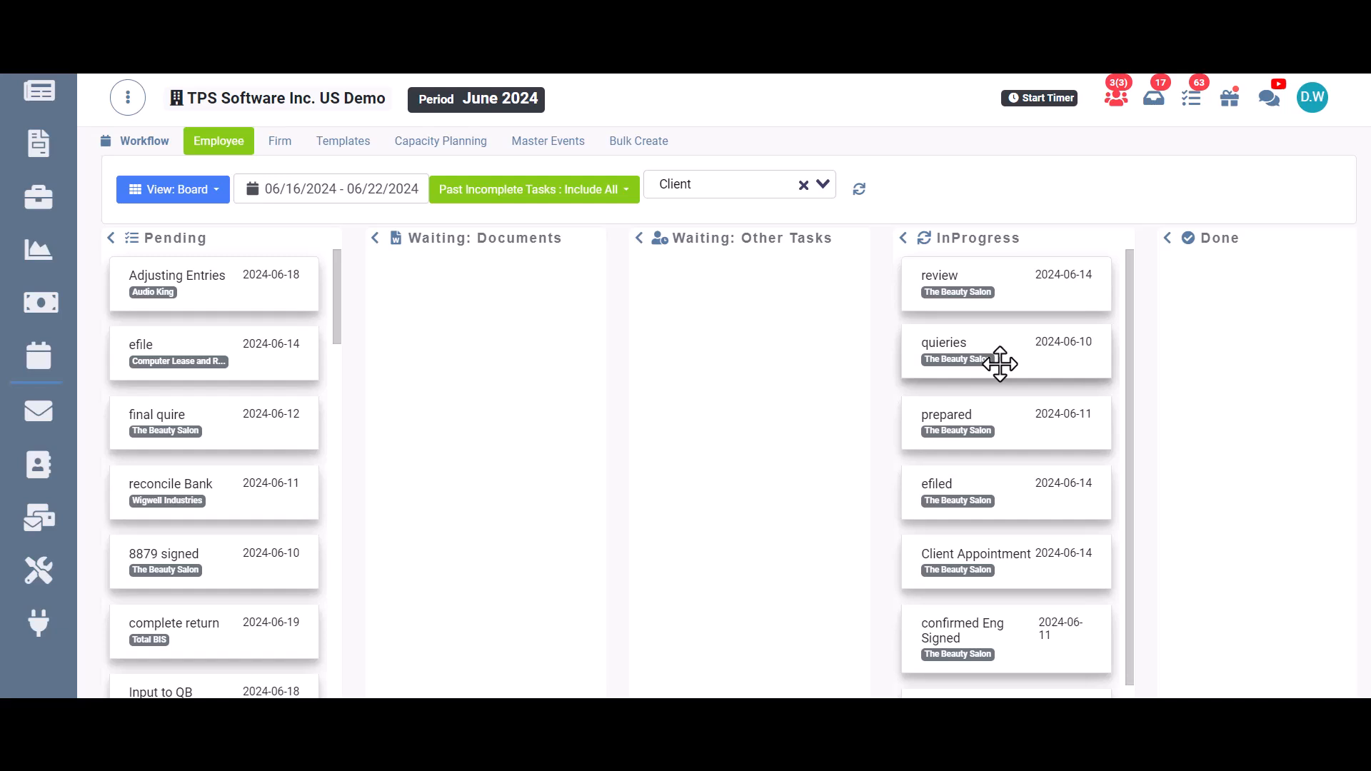
pyautogui.moveTo(996, 355)
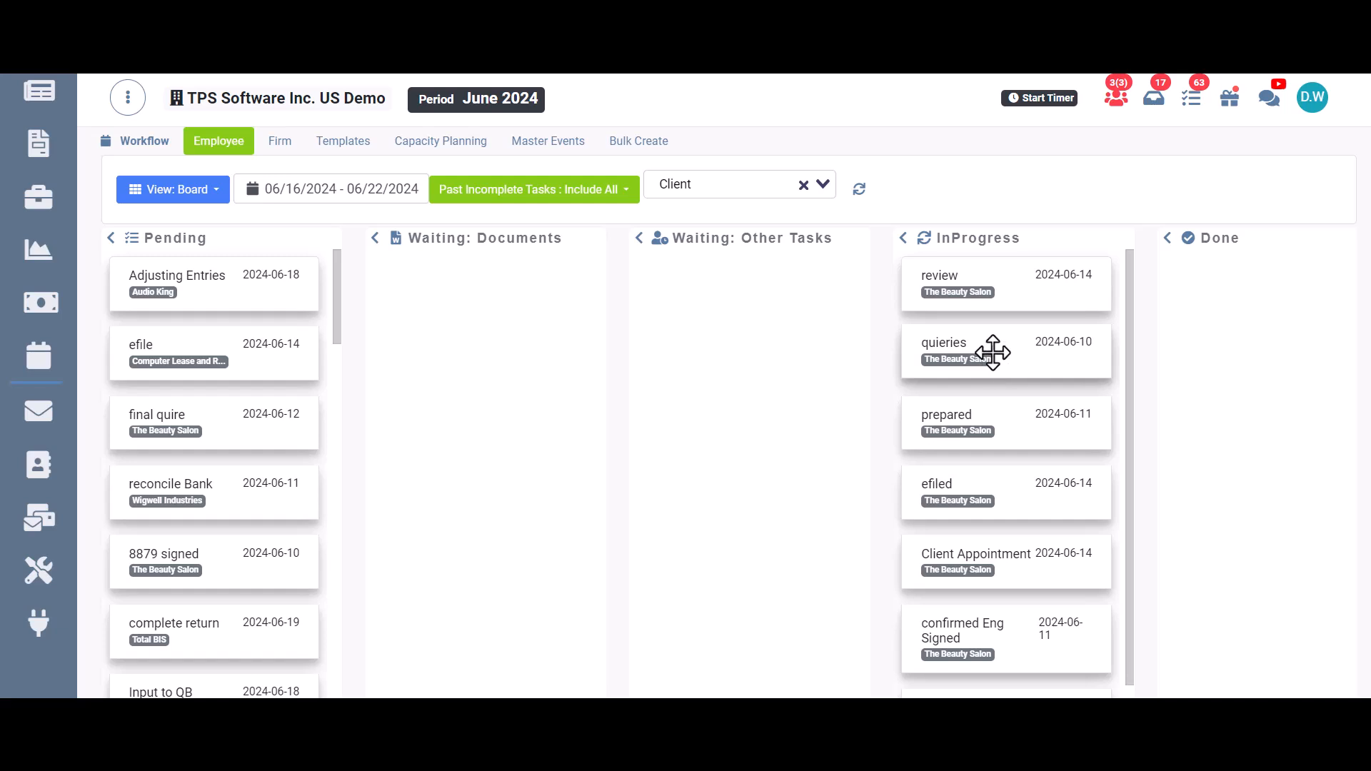
pyautogui.moveTo(1004, 350); pyautogui.dragTo(1269, 350)
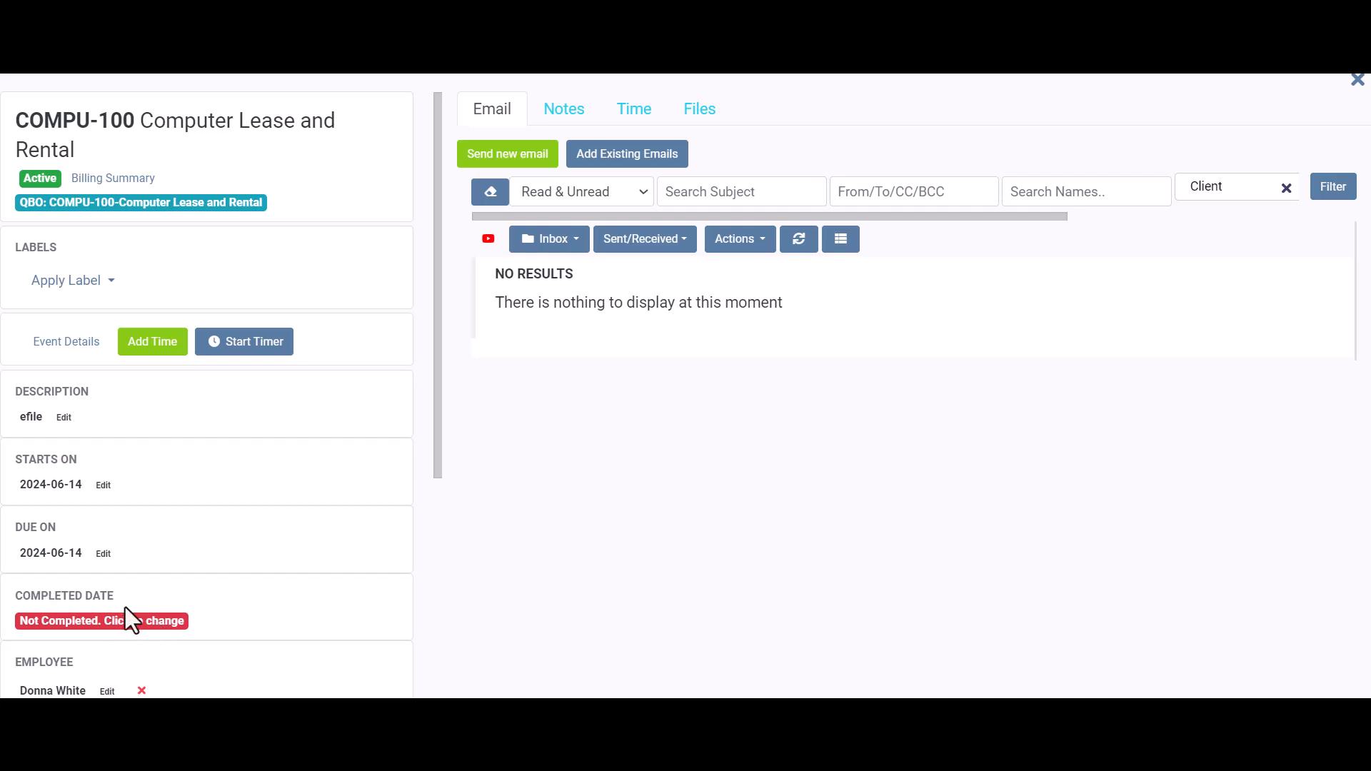
# Step: Close the task panel, place efile in InProgress, and reopen its details
pyautogui.click(1356, 79)
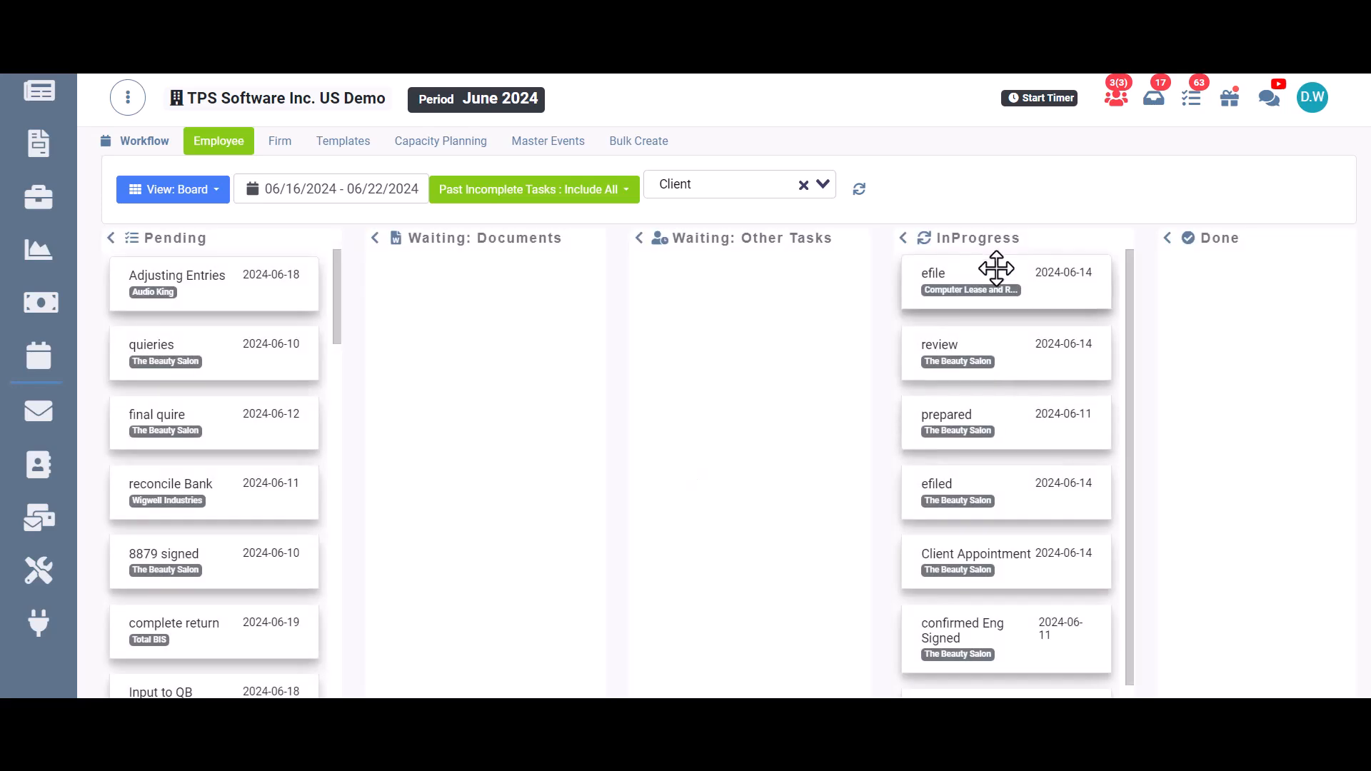
pyautogui.click(934, 273)
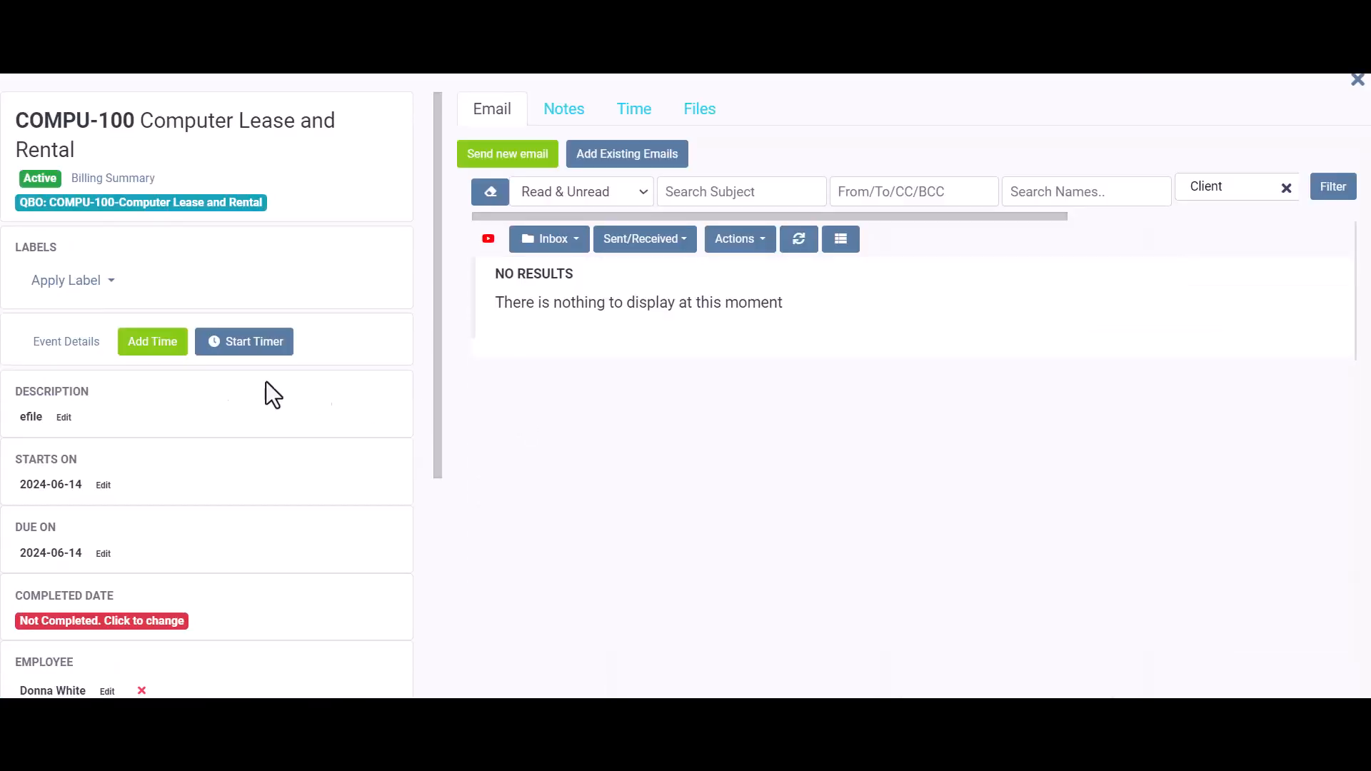
pyautogui.click(152, 341)
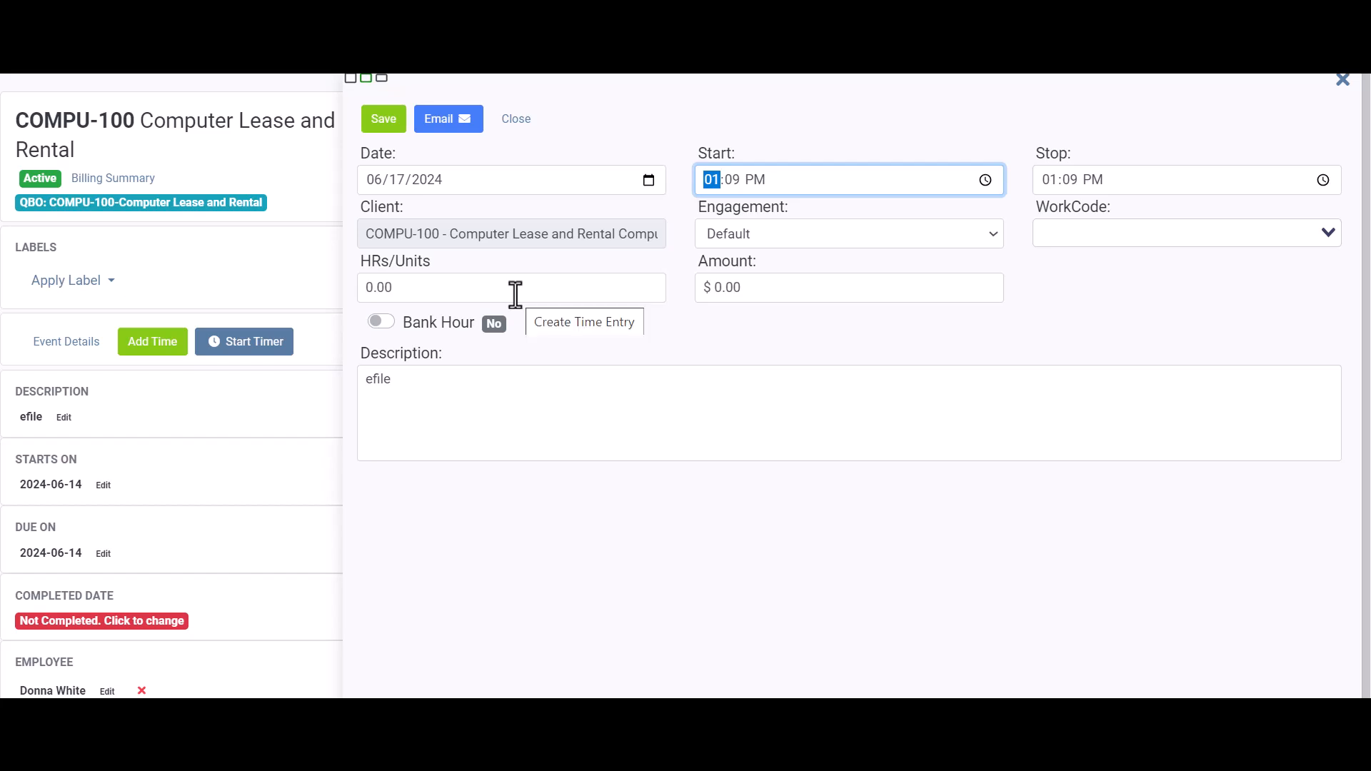
# Step: Log 3.00 hours on efile with work code 406 Bookkeeping
pyautogui.click(512, 287)
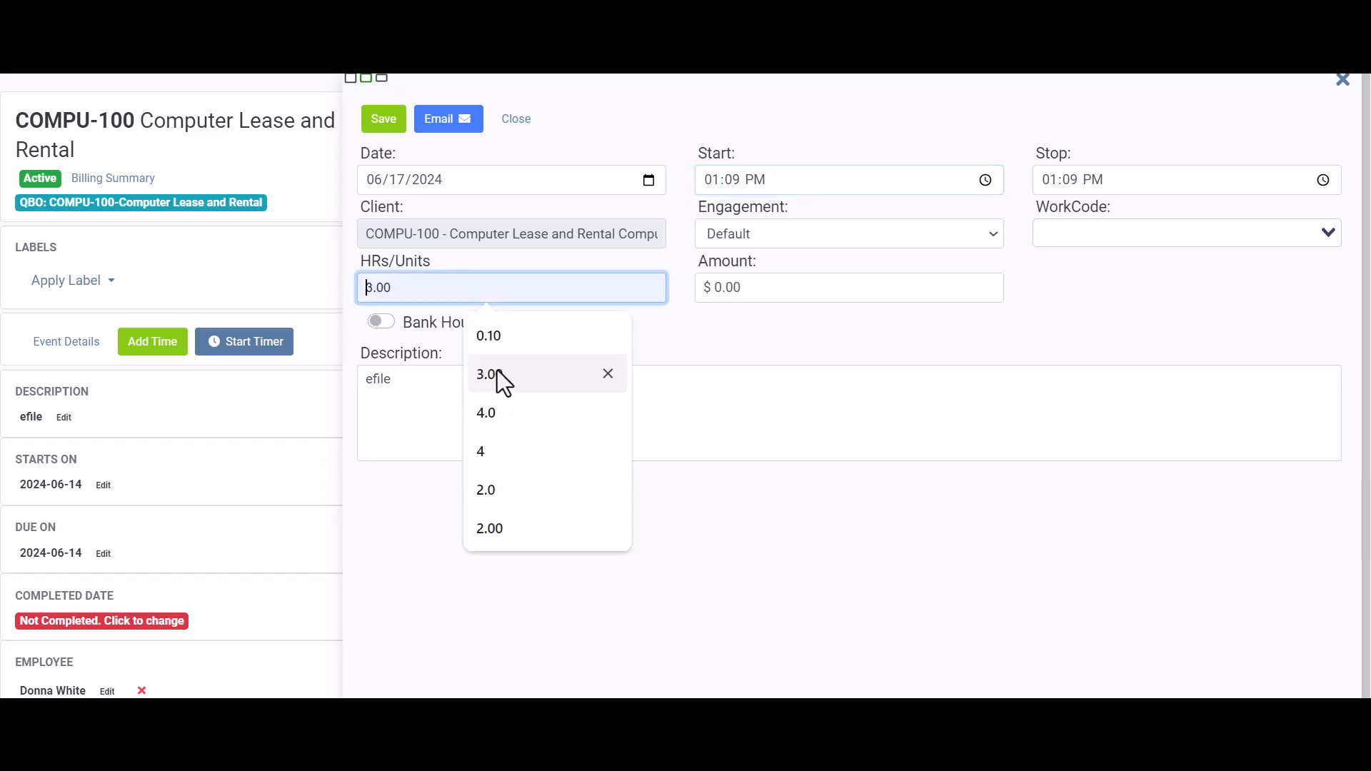
pyautogui.click(487, 375)
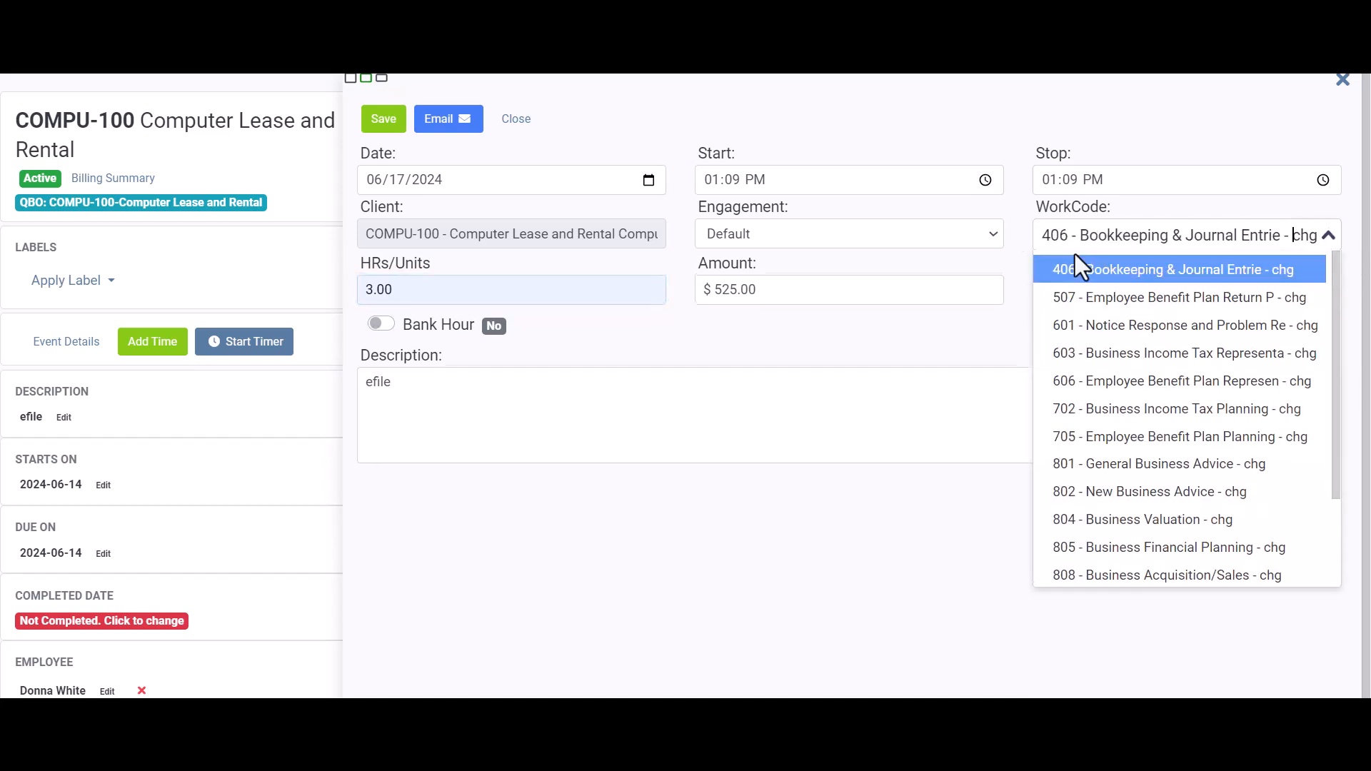
pyautogui.click(1174, 269)
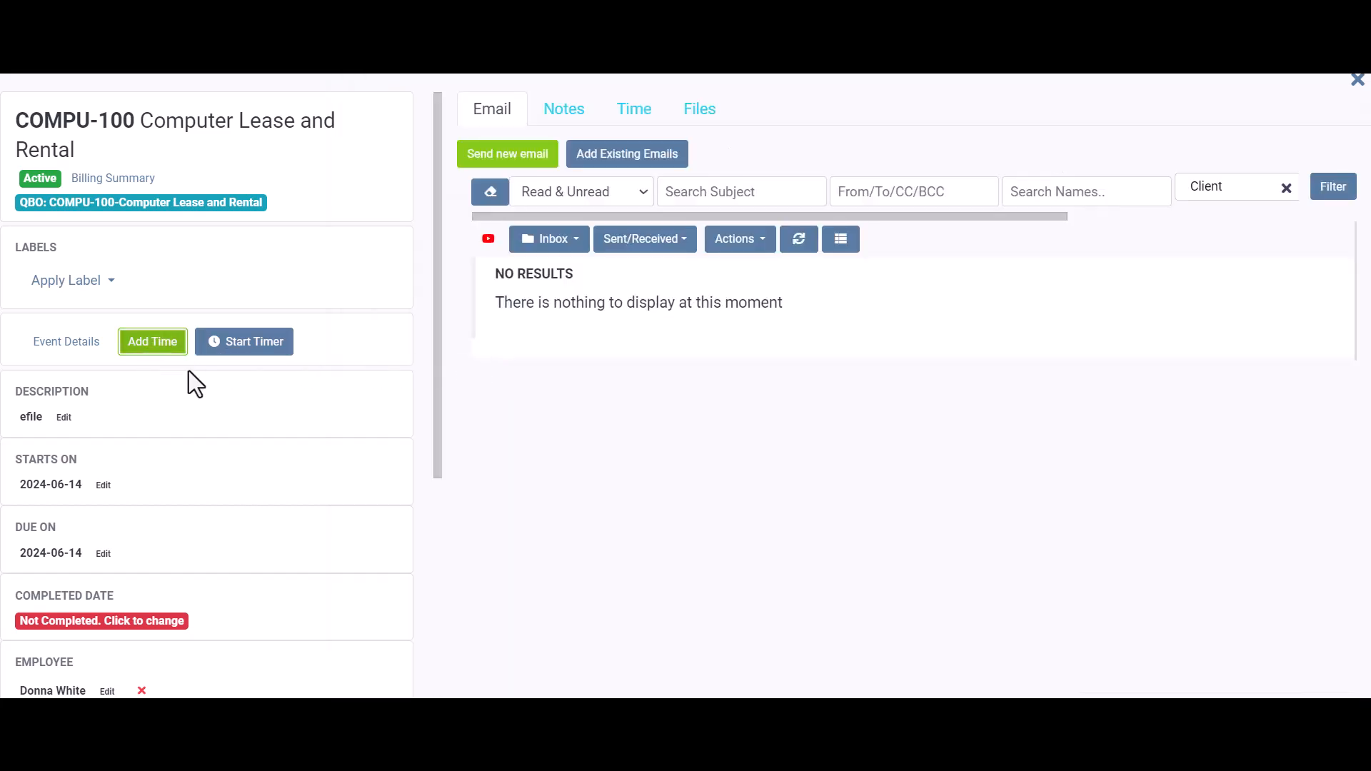
pyautogui.moveTo(404, 433)
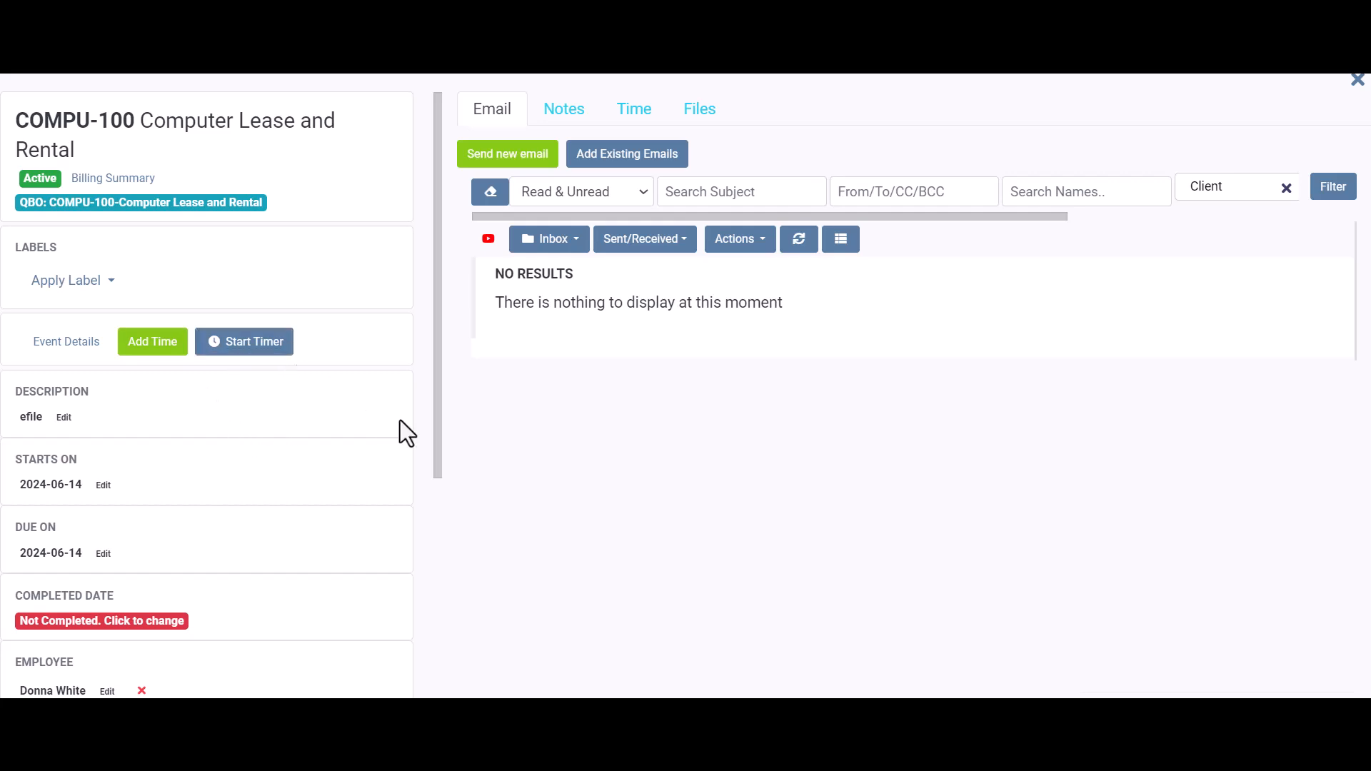
# Step: Review efile's 3-hour entry under the Time tab, then close the task panel
pyautogui.click(634, 108)
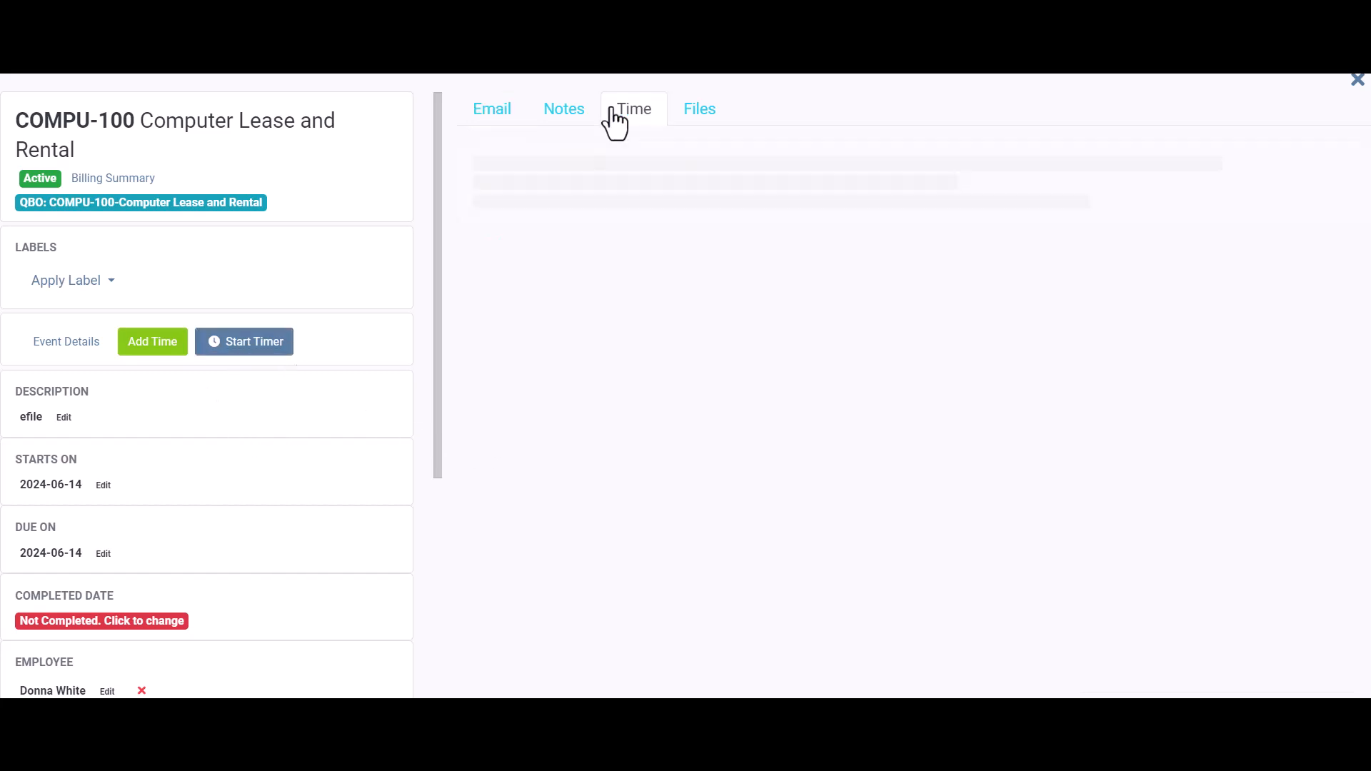
pyautogui.click(633, 108)
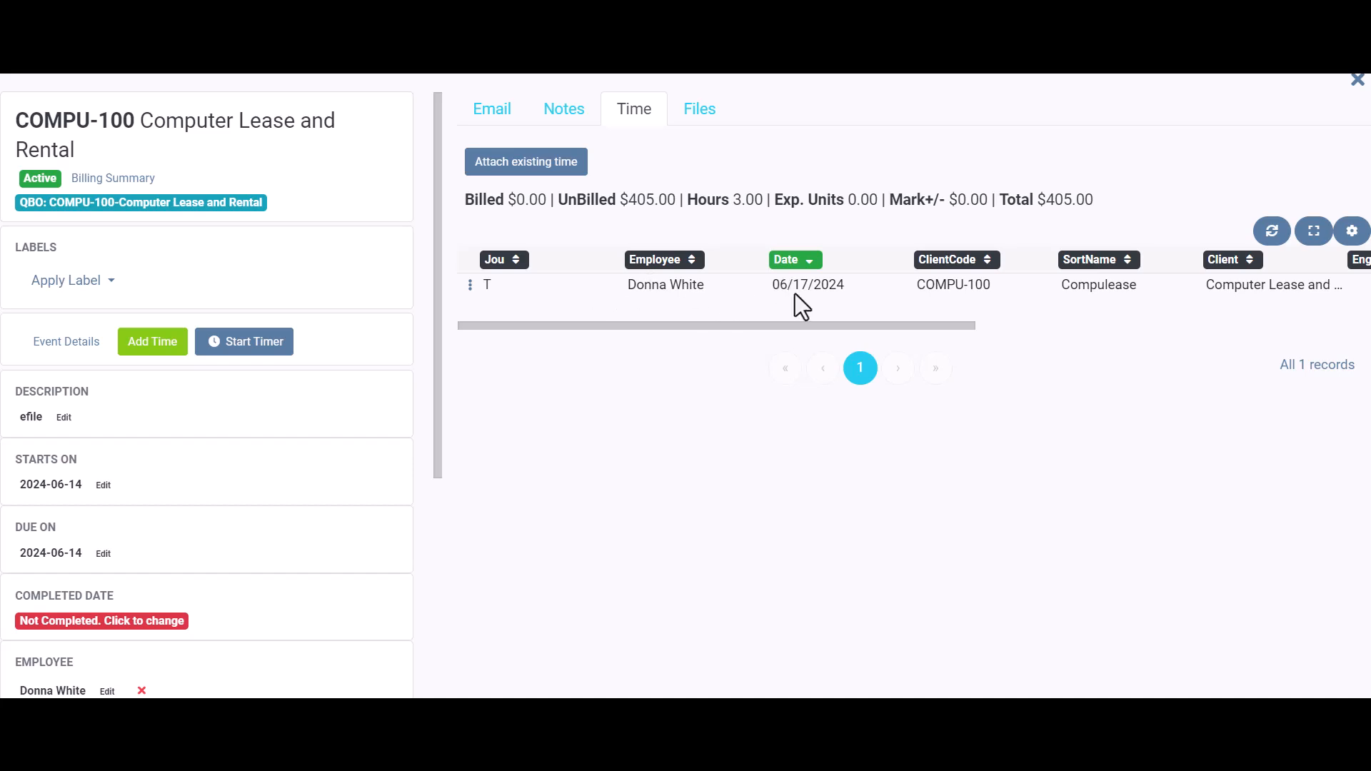
pyautogui.moveTo(1302, 103)
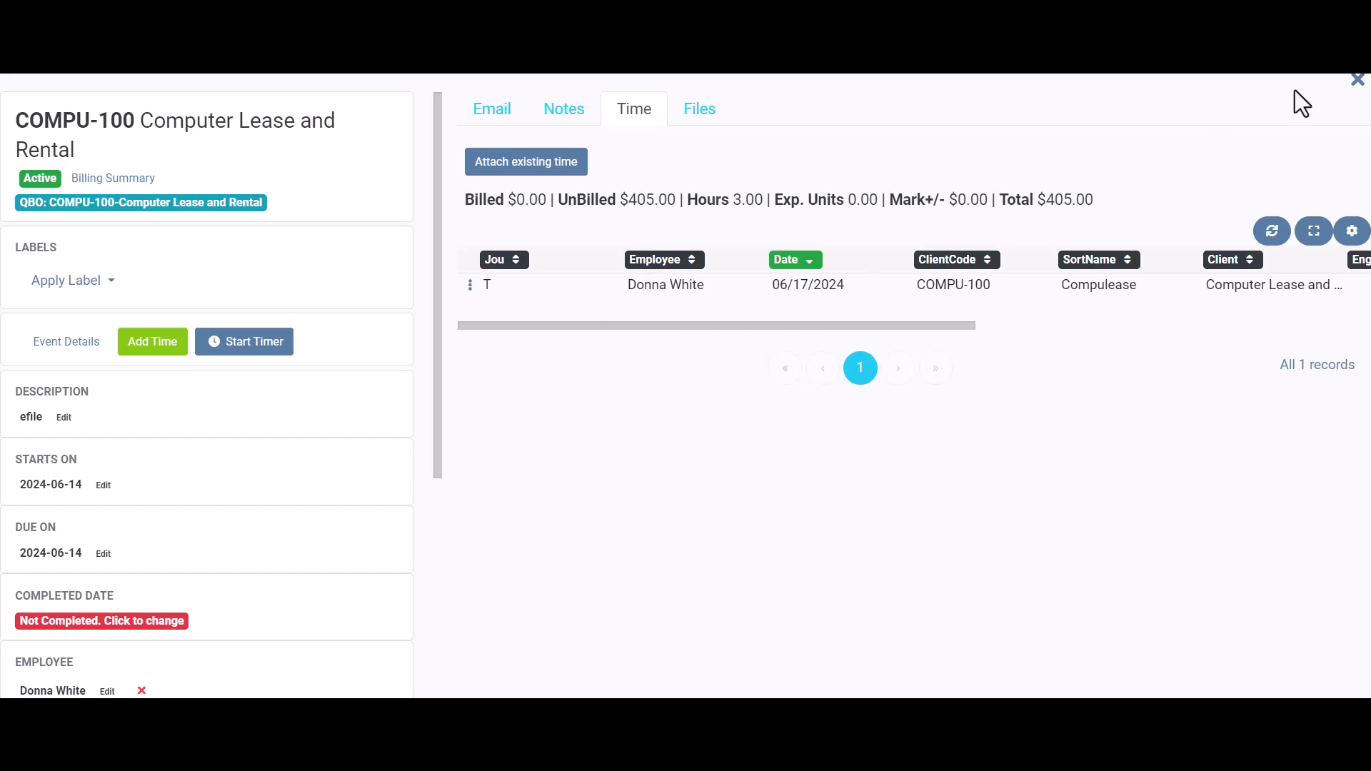
pyautogui.moveTo(1360, 92)
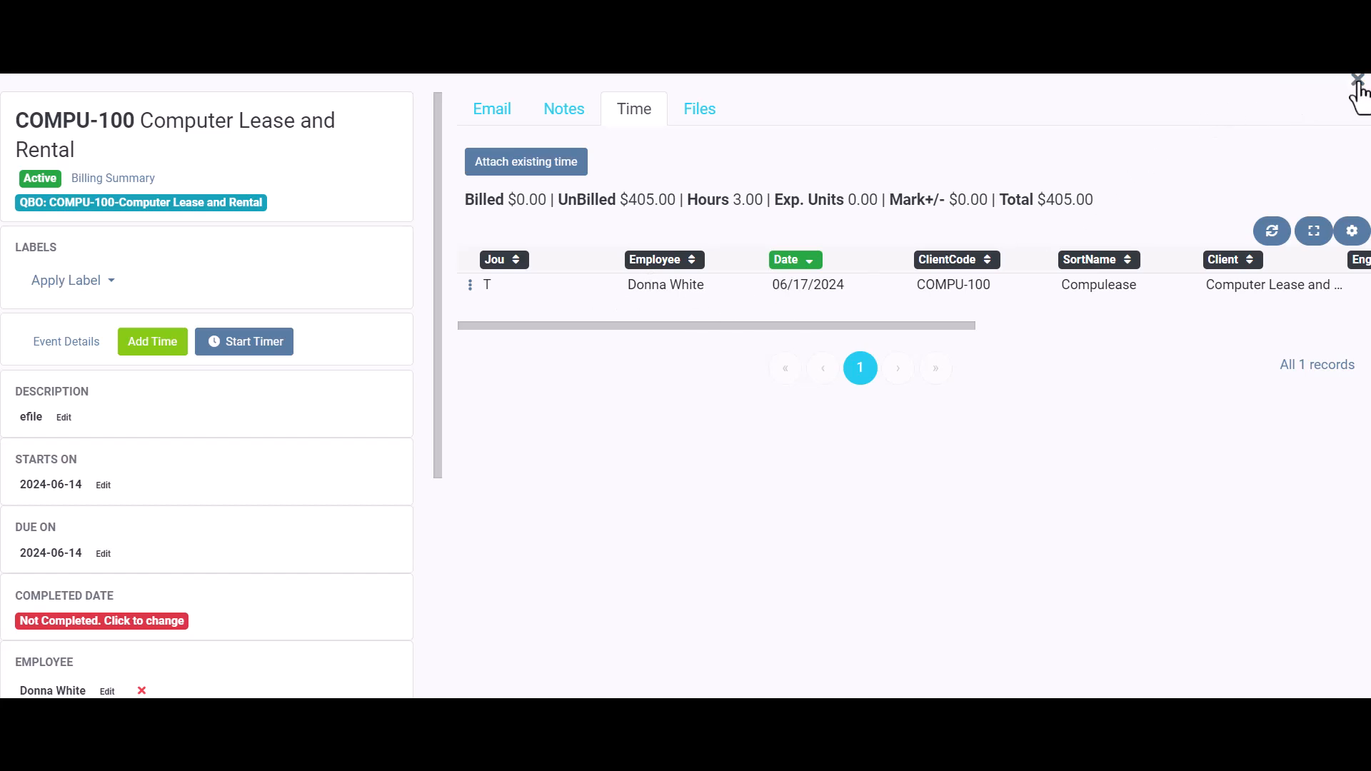
pyautogui.click(1361, 79)
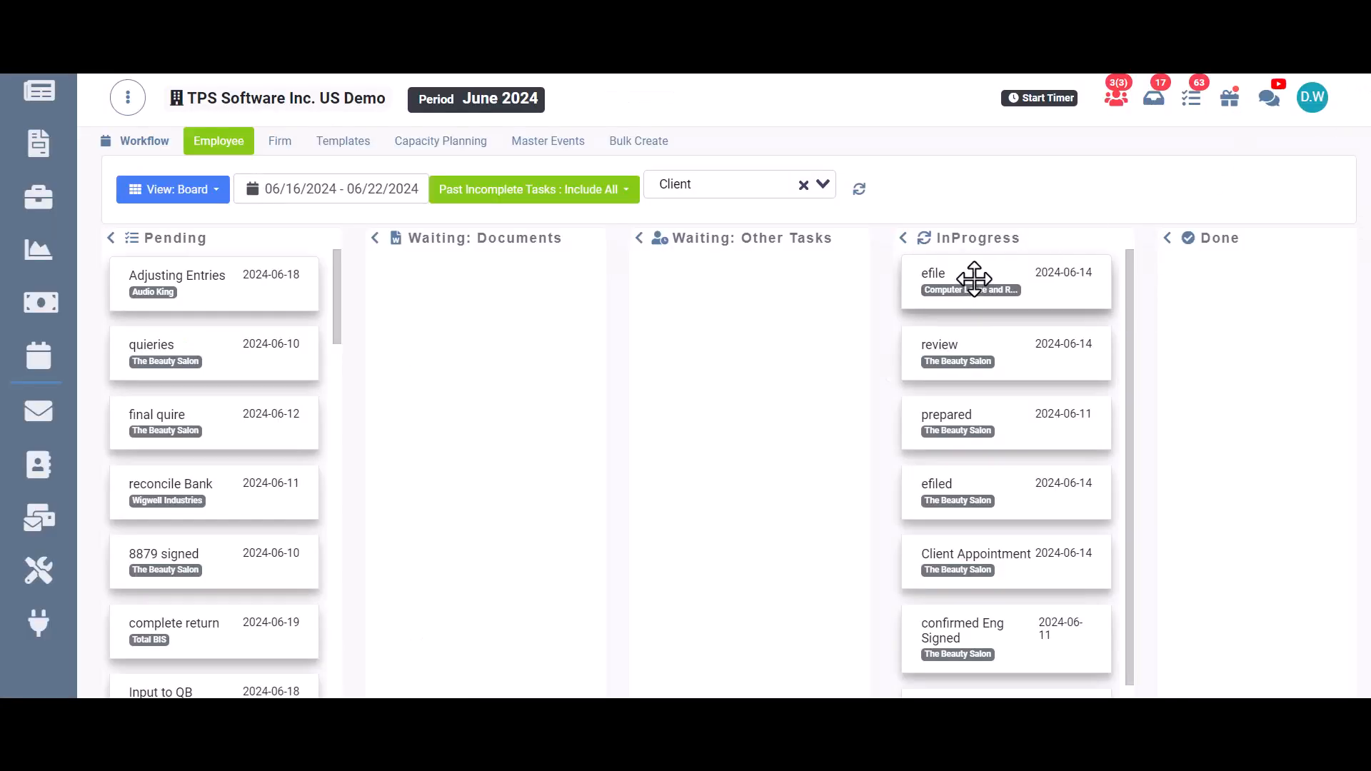
# Step: Move efile into Done and confirm its completed date reads 2024-06-17
pyautogui.moveTo(974, 280); pyautogui.dragTo(1246, 280)
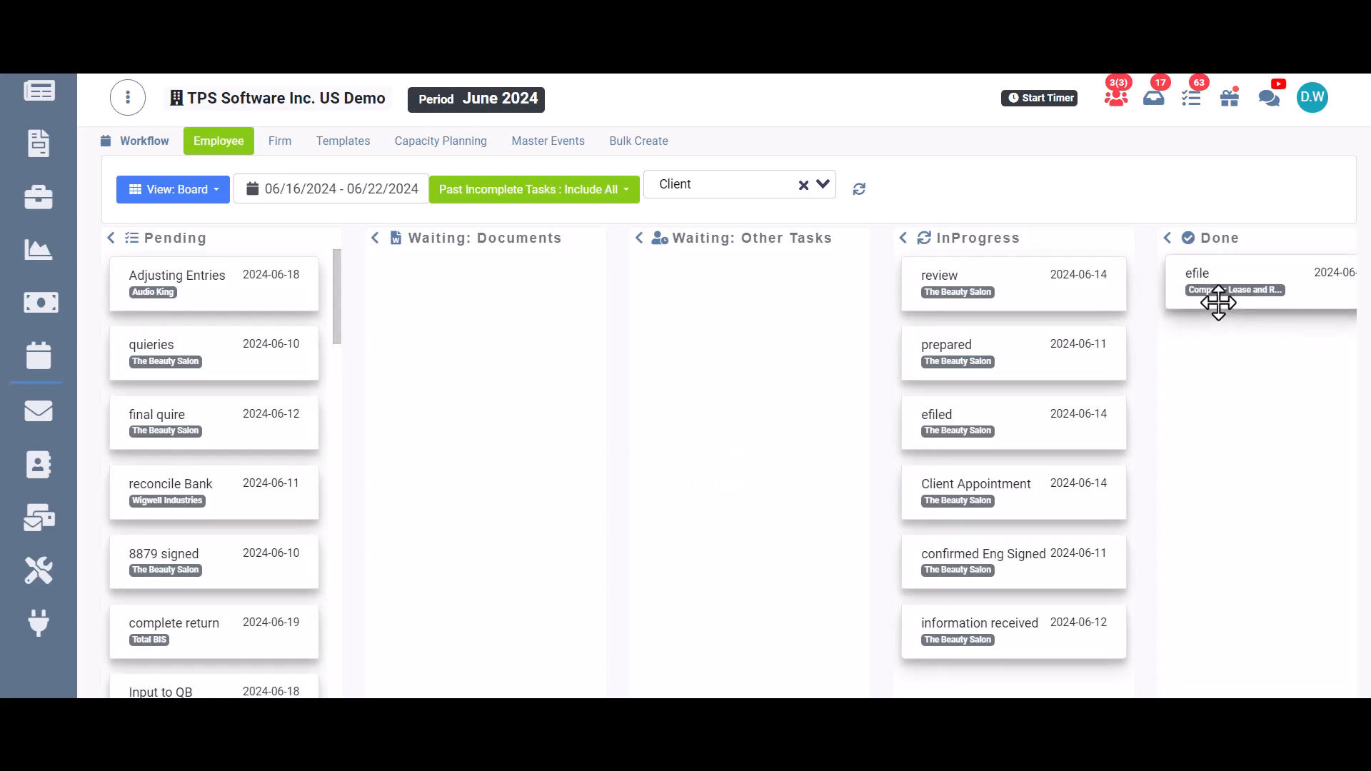
pyautogui.moveTo(1242, 284)
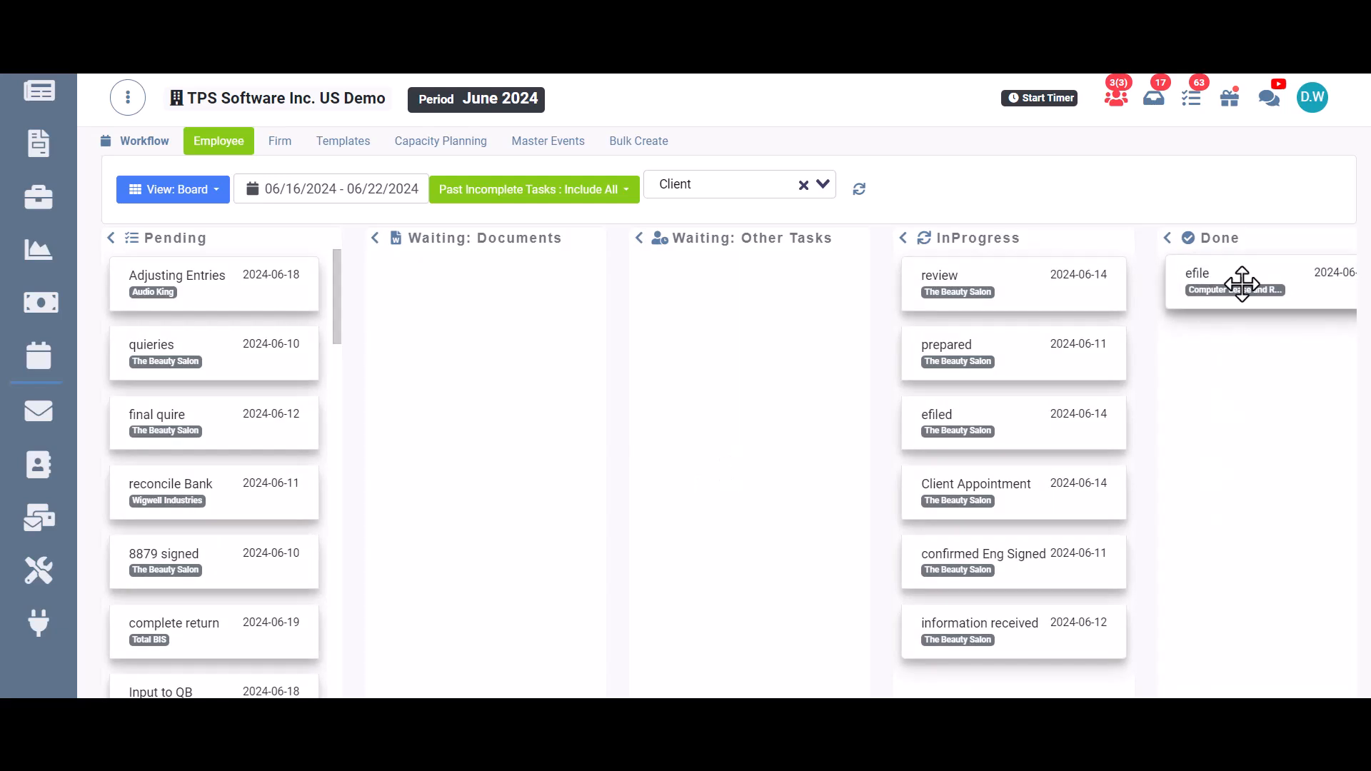
pyautogui.click(1224, 280)
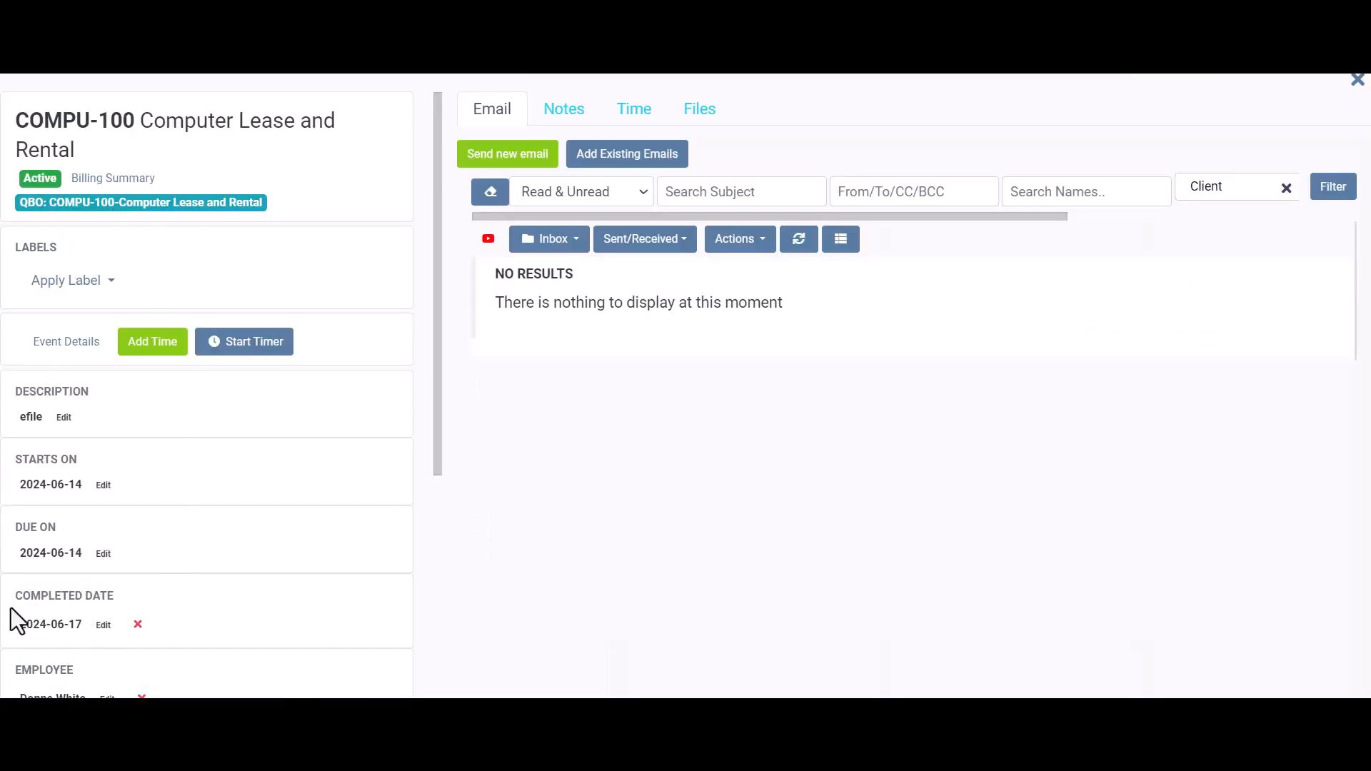
pyautogui.moveTo(99, 608)
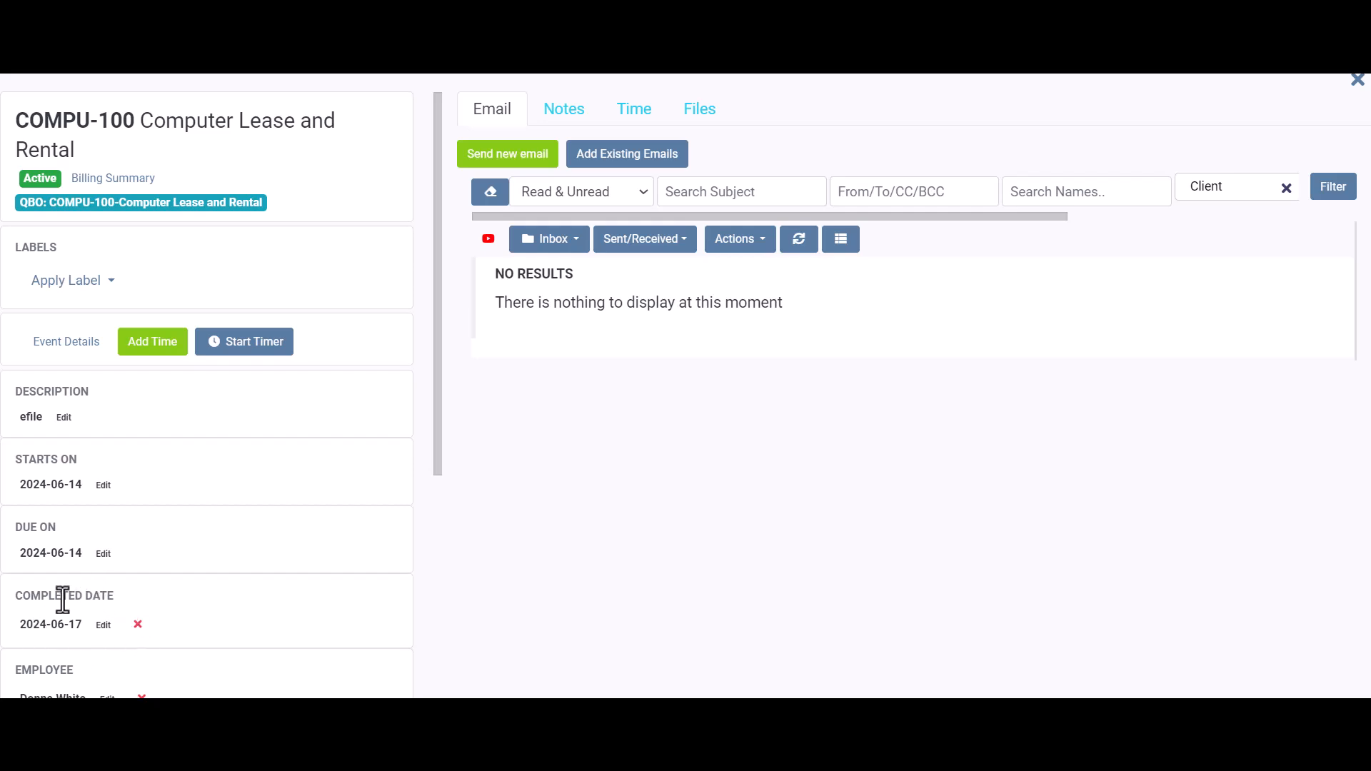
pyautogui.moveTo(1036, 269)
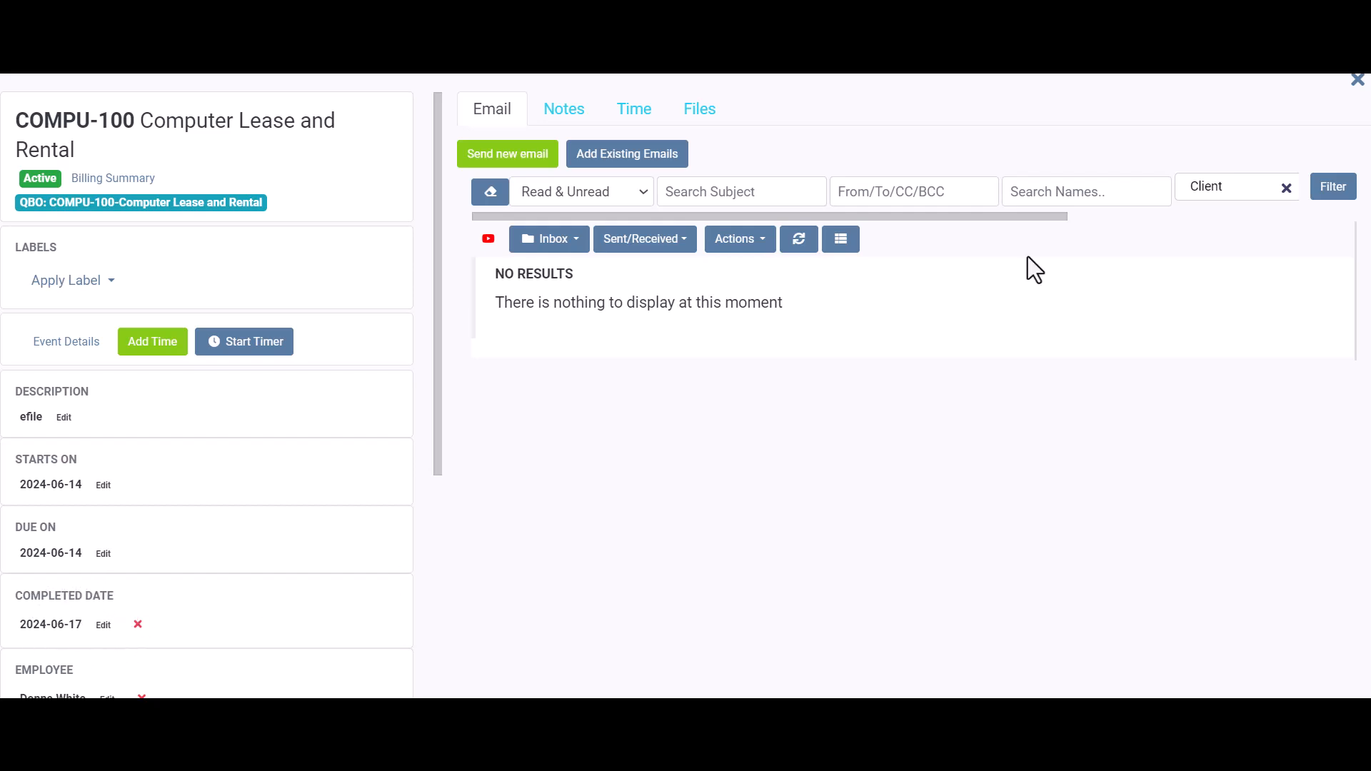
pyautogui.click(1356, 79)
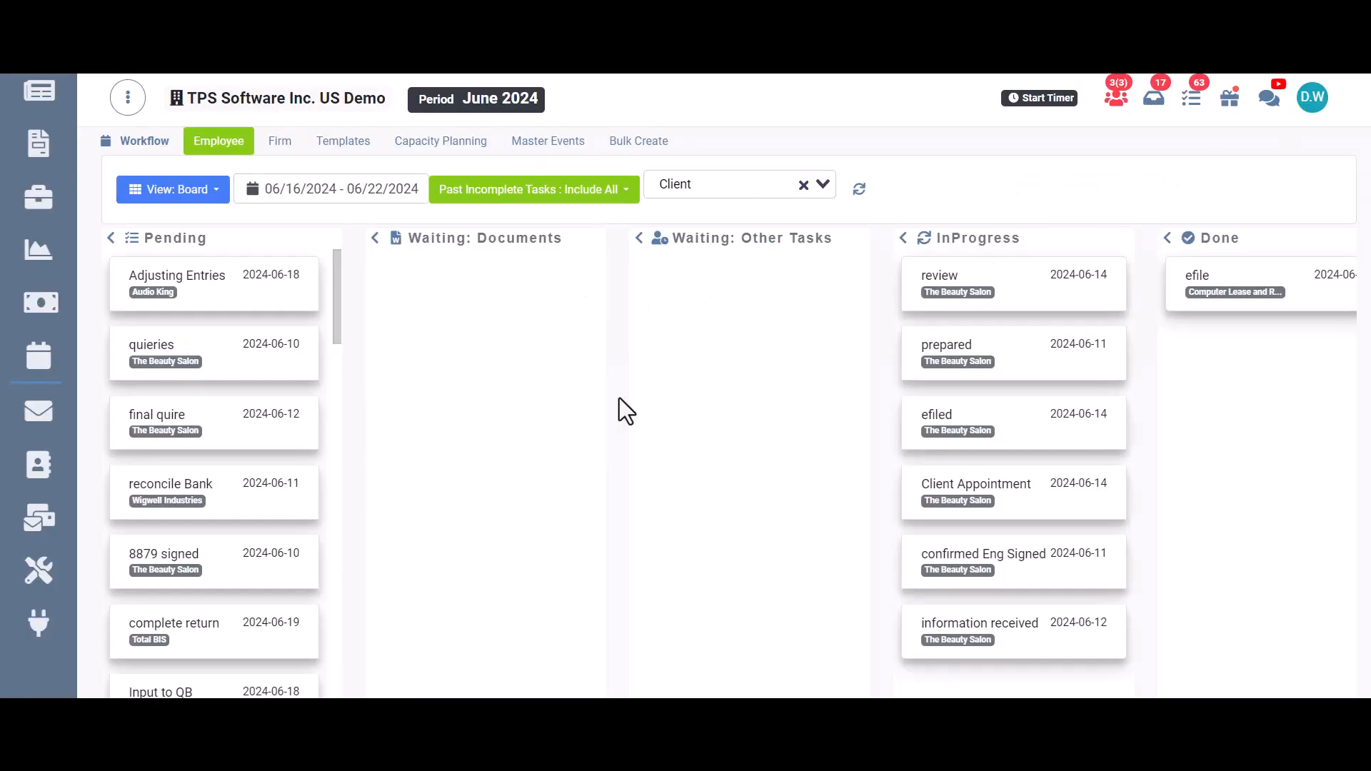
pyautogui.moveTo(580, 398)
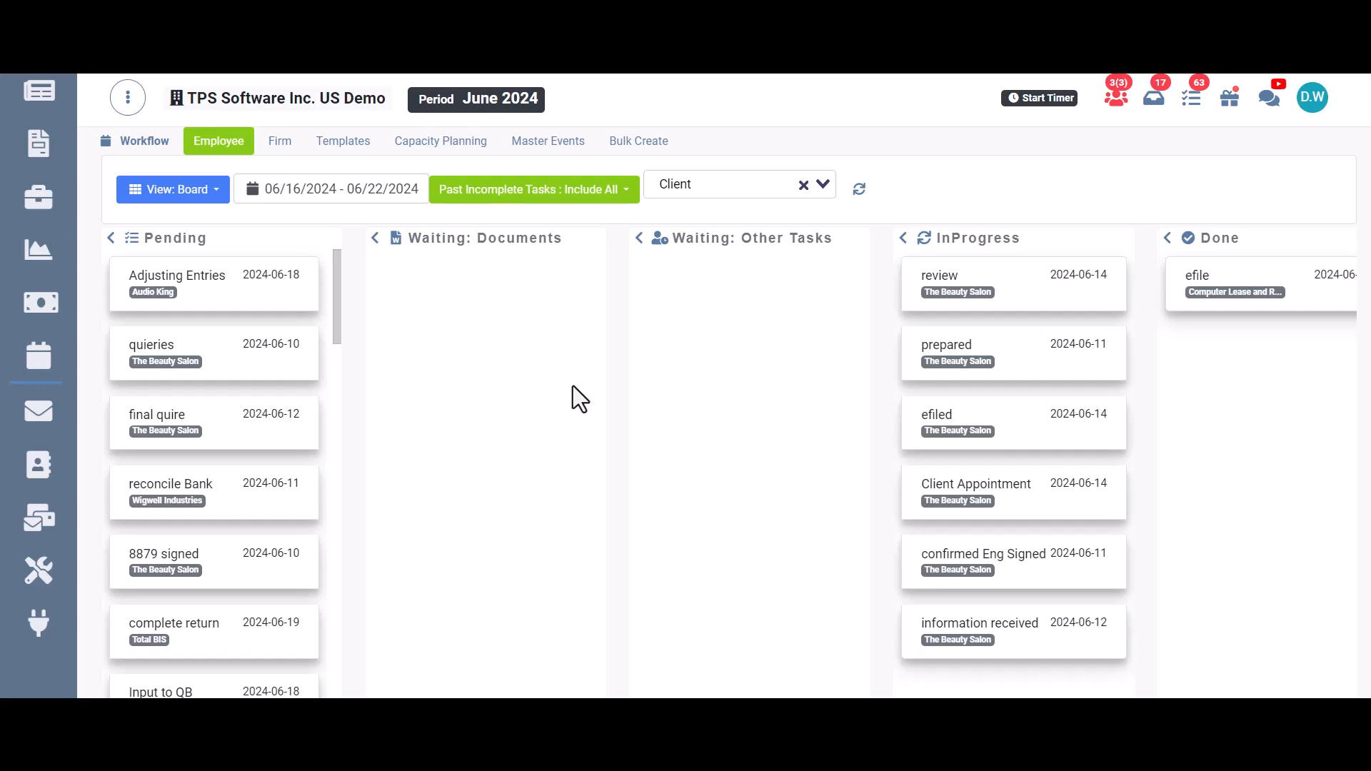
pyautogui.moveTo(573, 395)
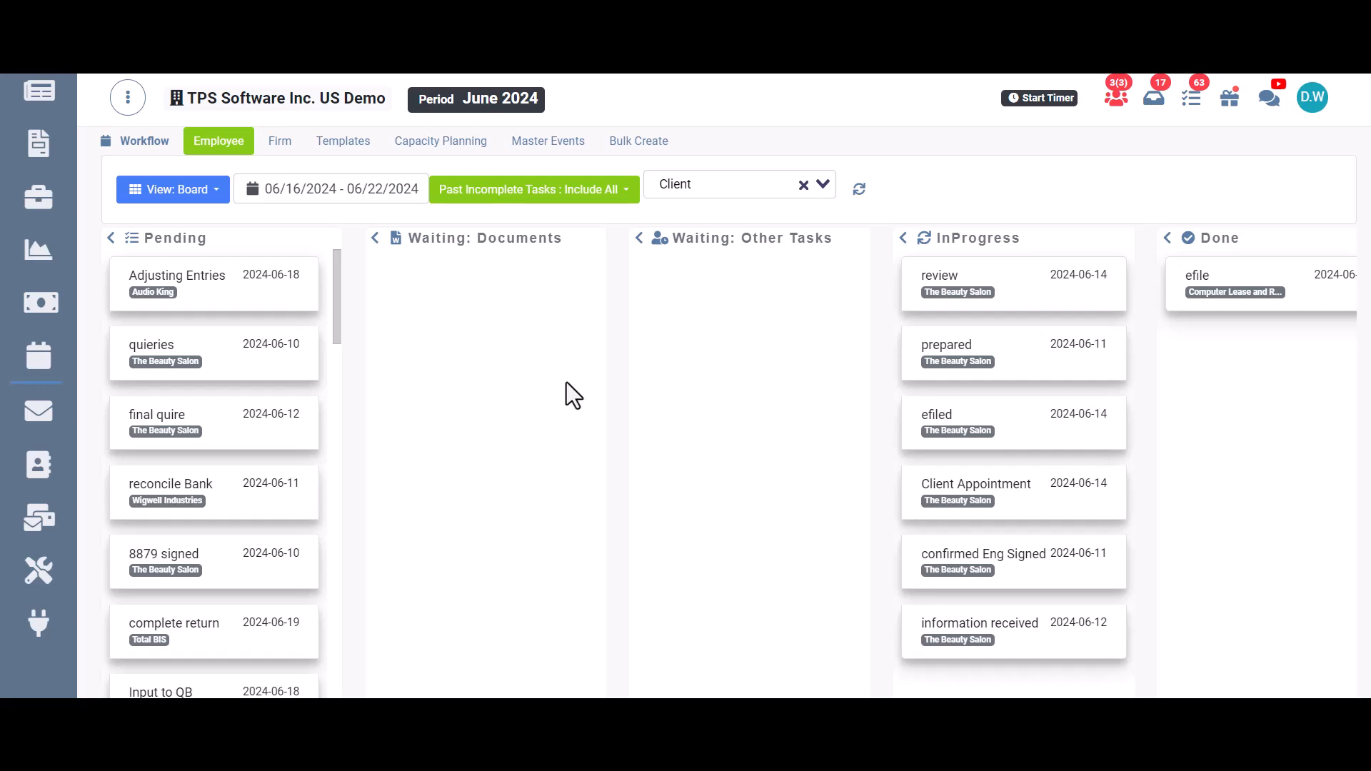
pyautogui.moveTo(1167, 537)
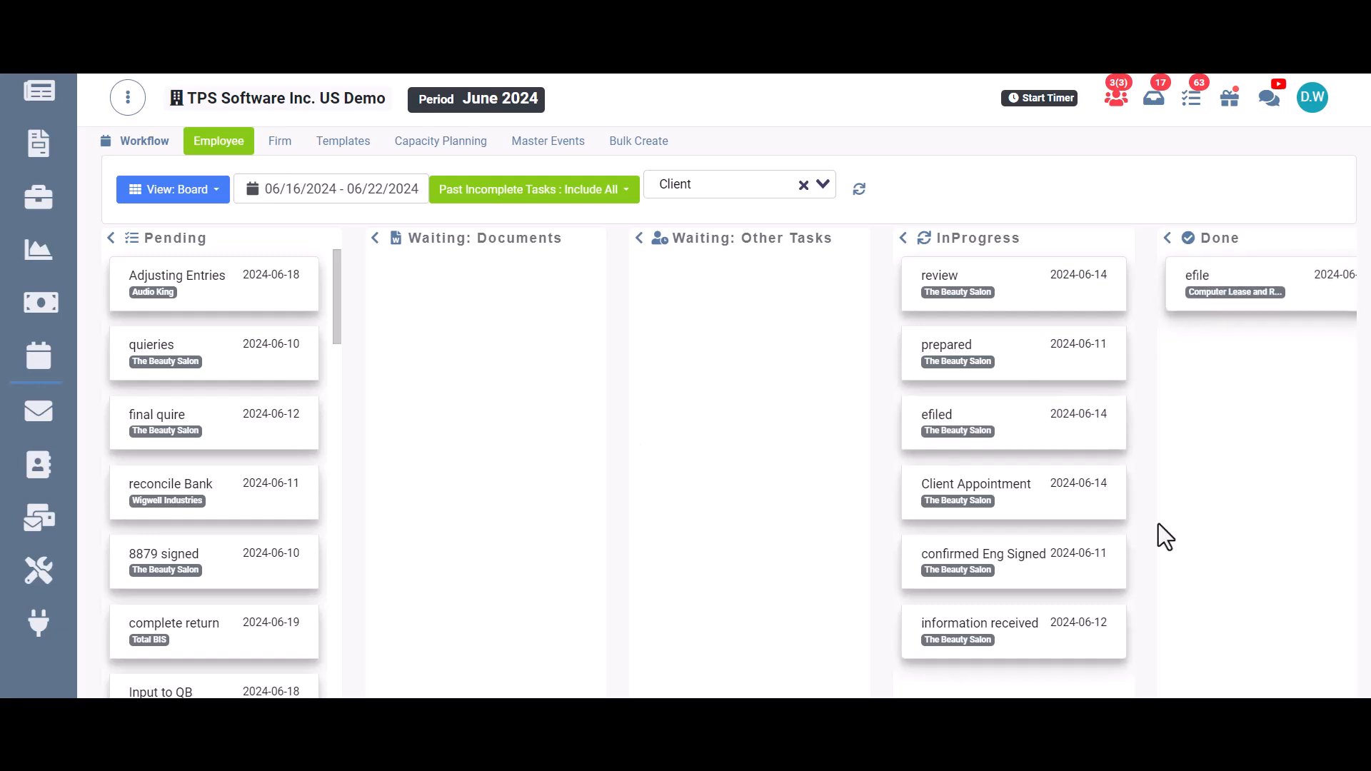
pyautogui.moveTo(767, 486)
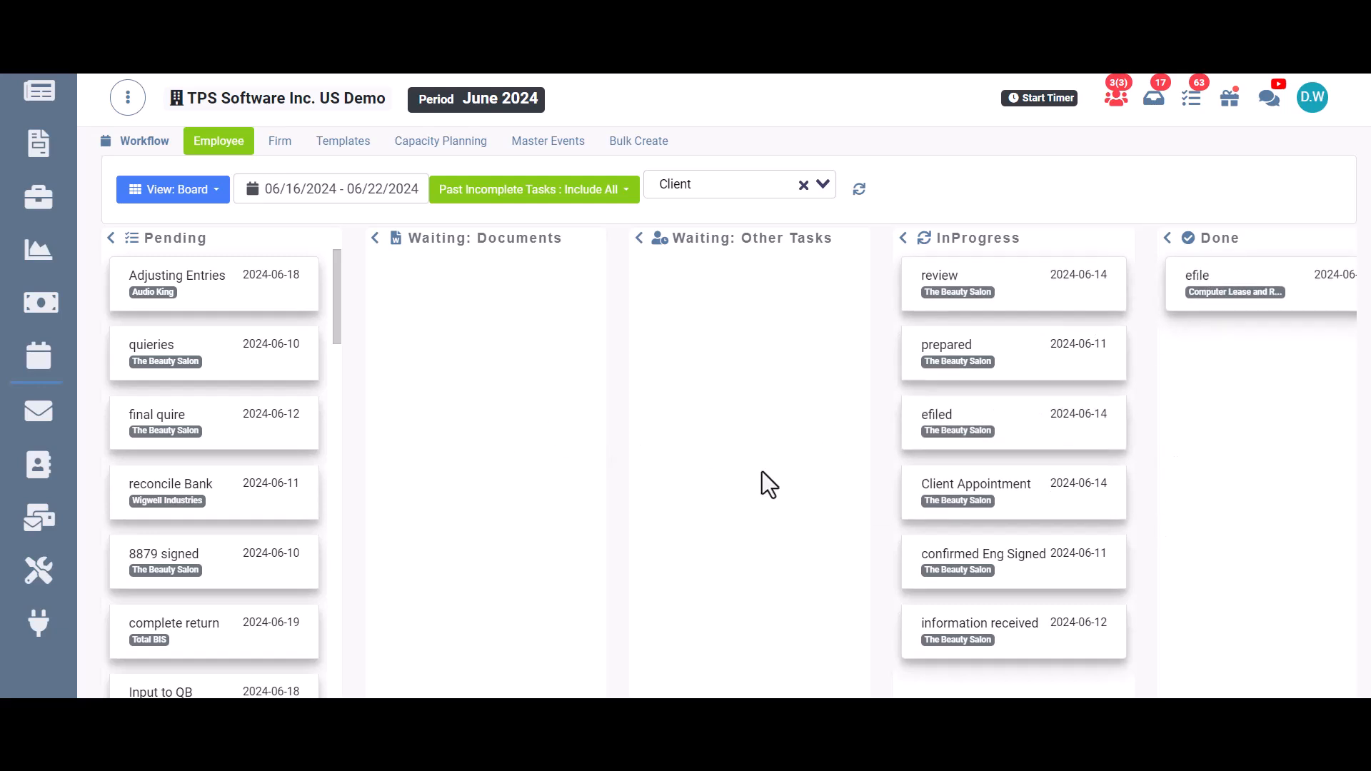
pyautogui.moveTo(690, 481)
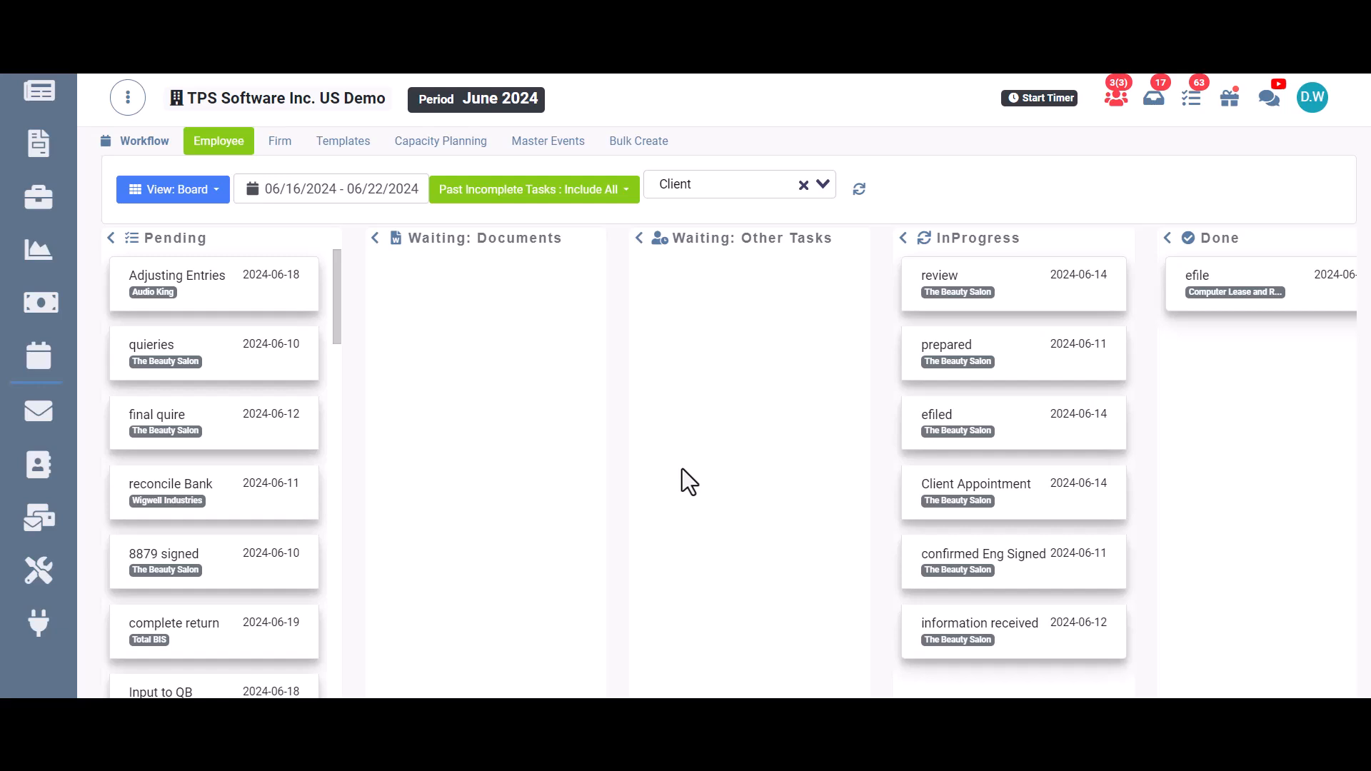
pyautogui.moveTo(683, 478)
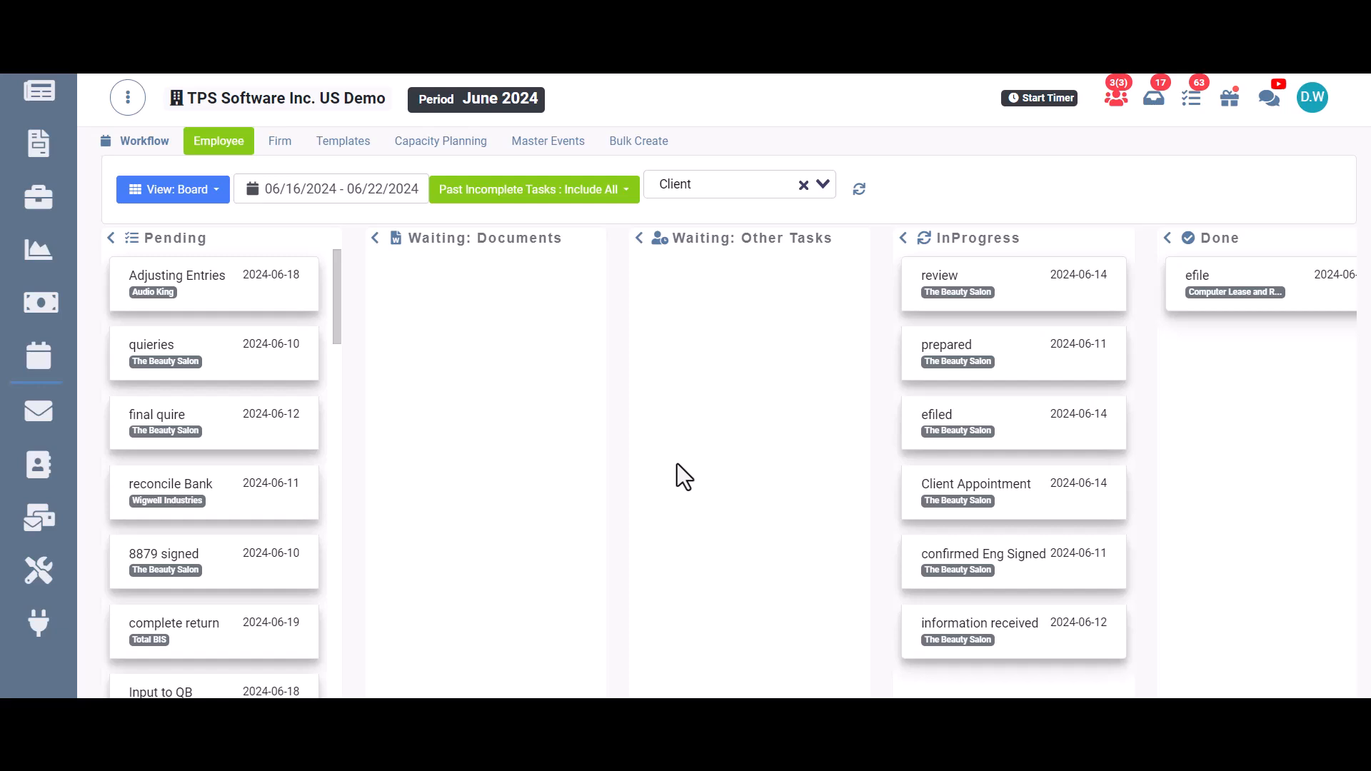